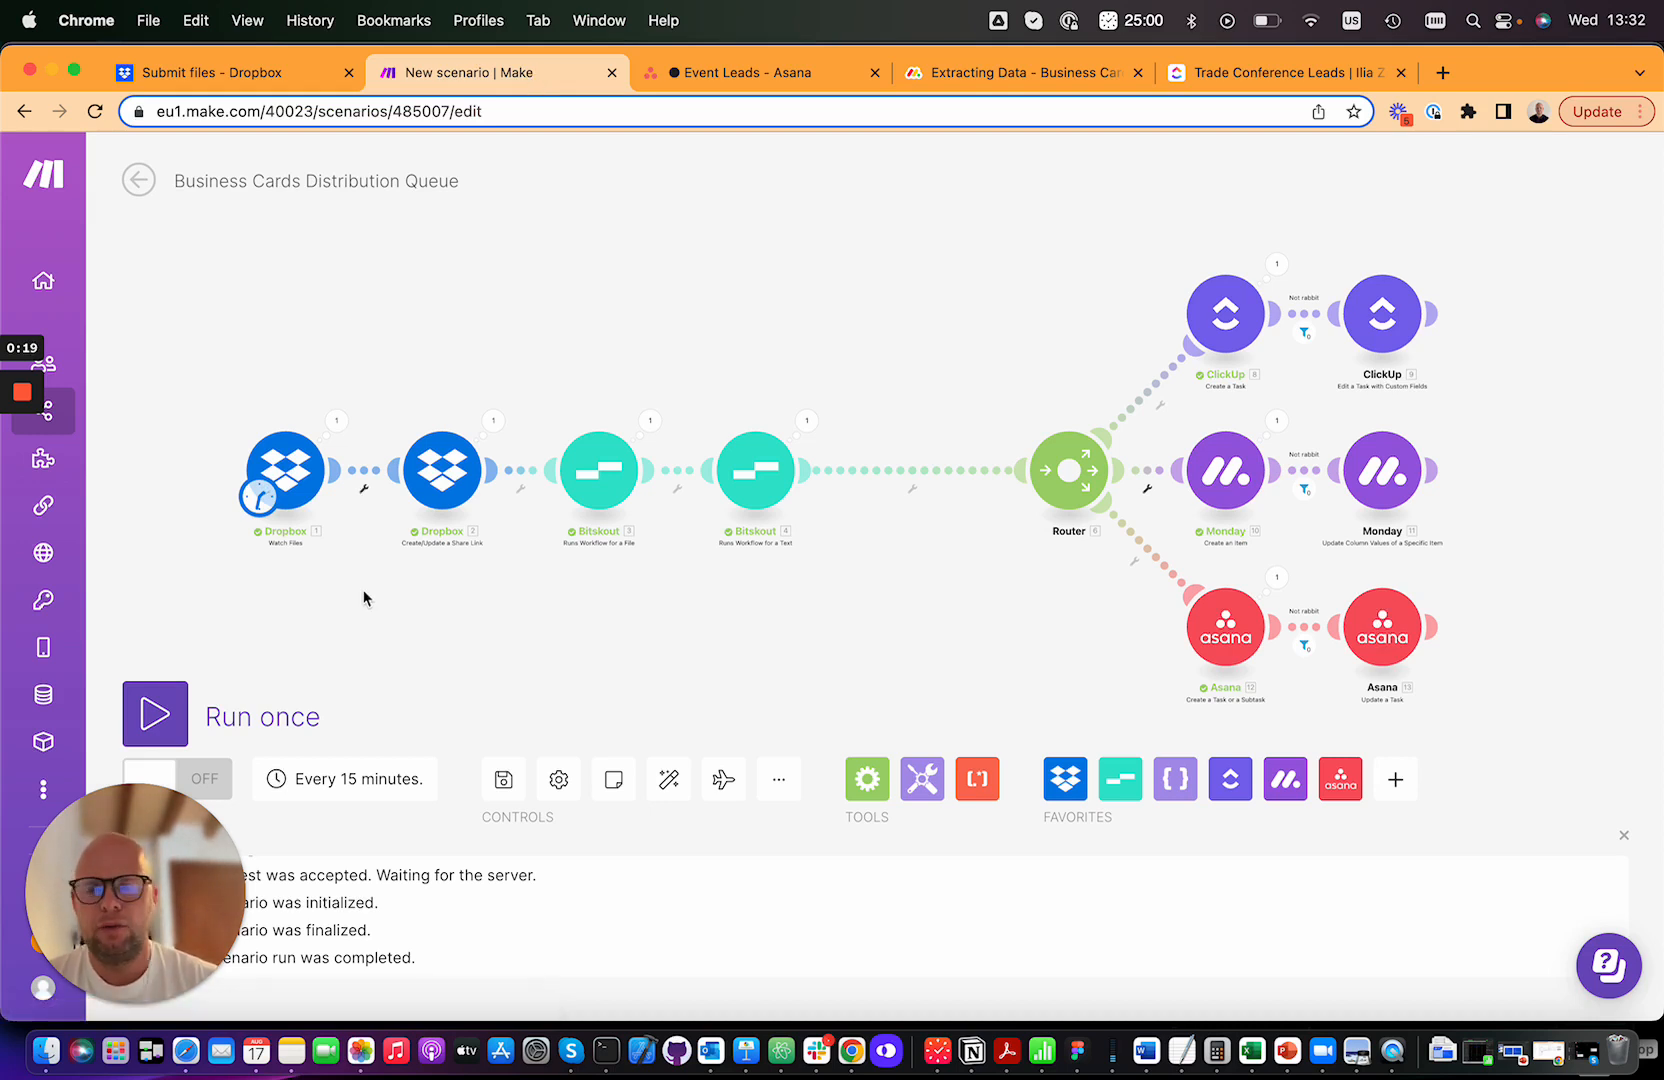
mouse_move(308, 477)
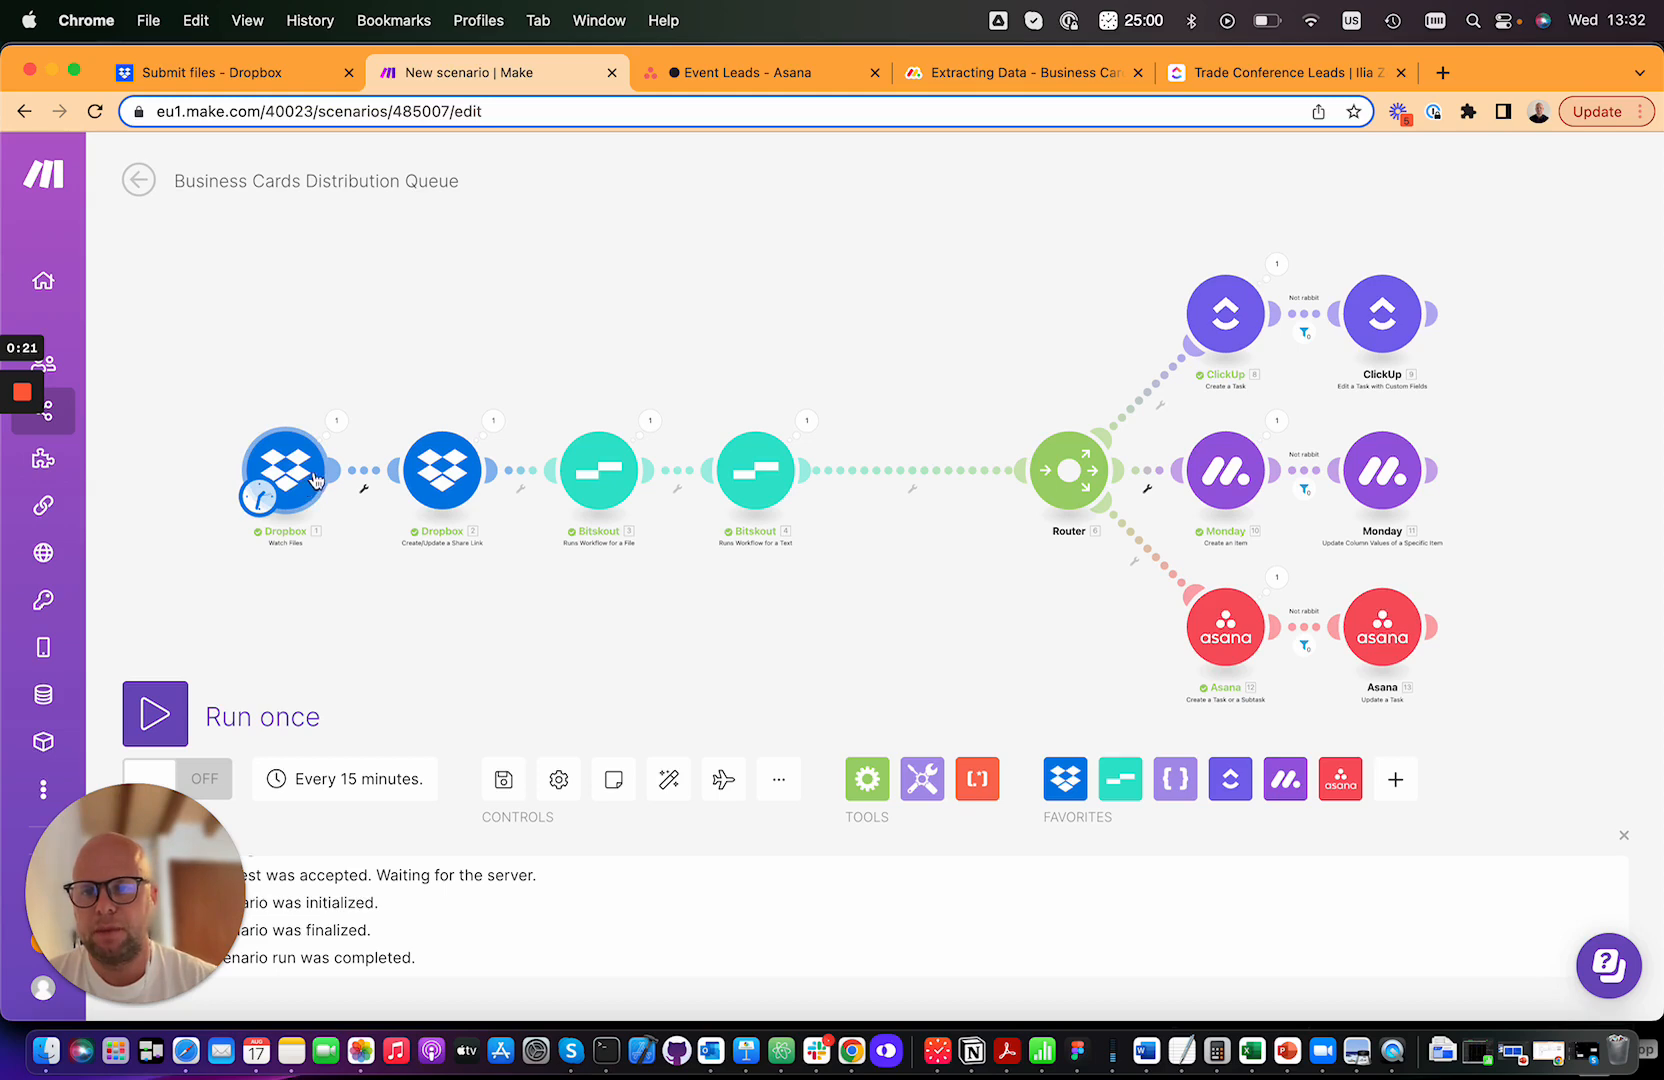
mouse_move(212, 493)
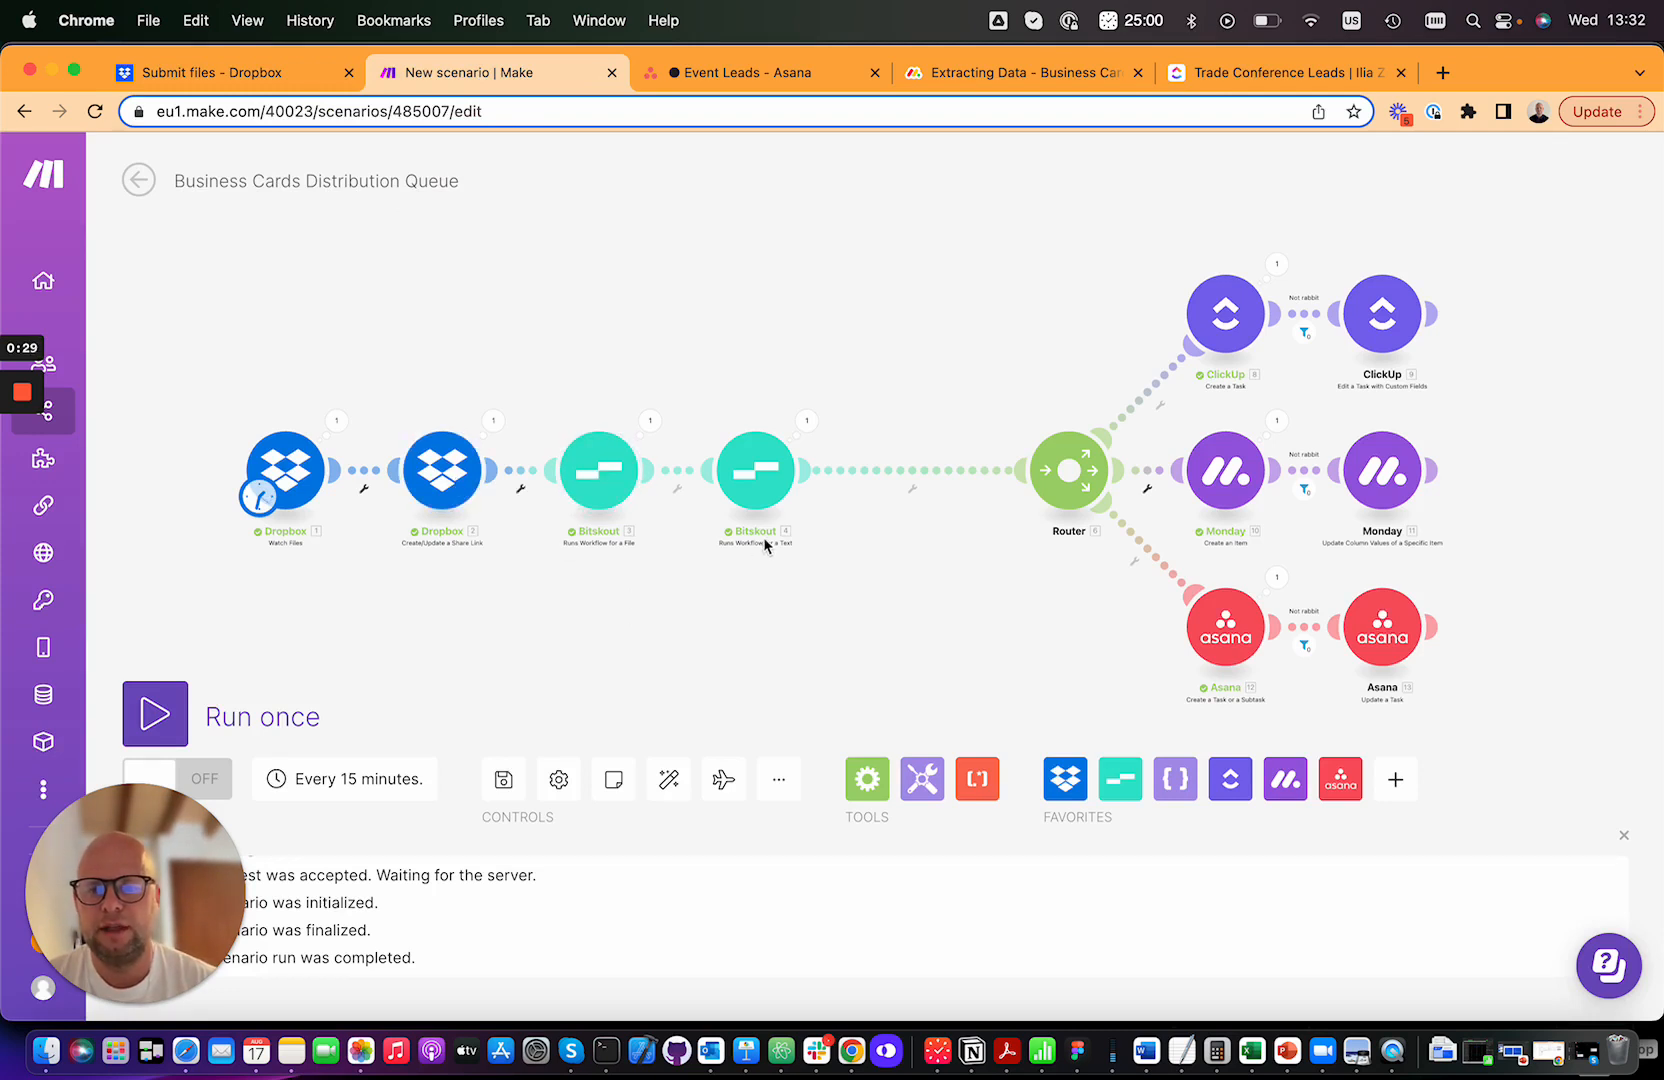
- Upload the four business card images through the Business Cards Loader file request
click(755, 469)
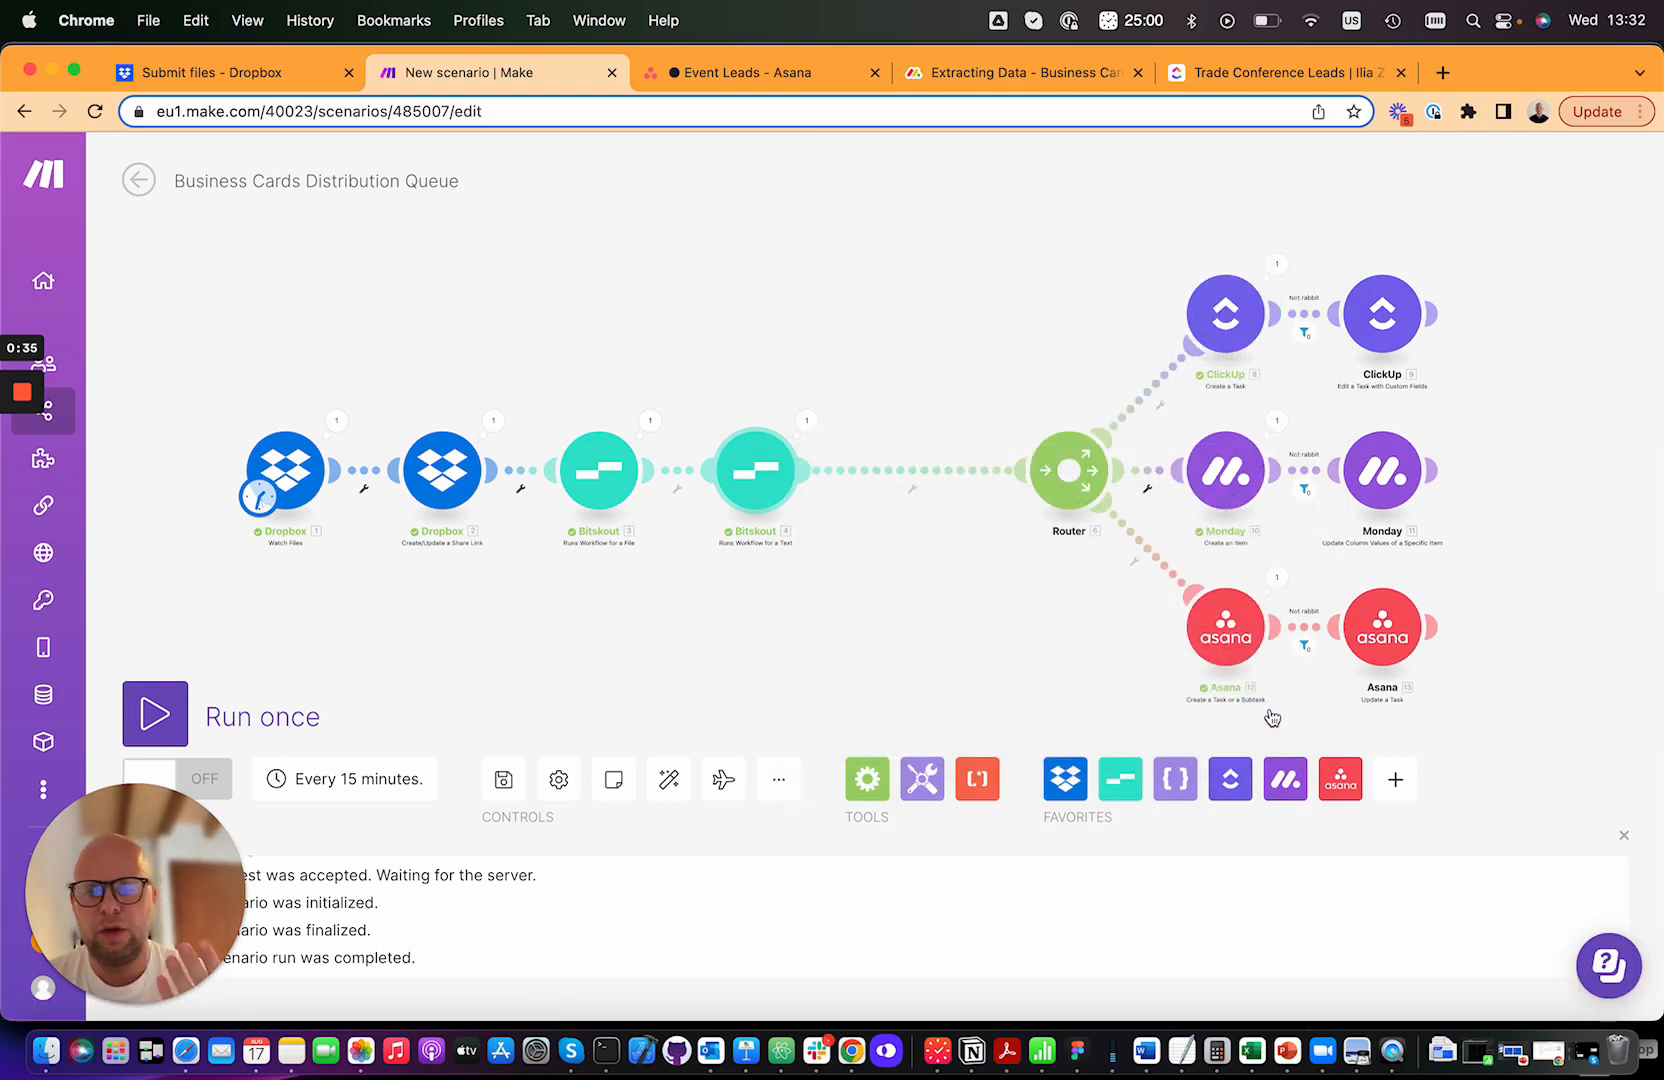
mouse_move(1224, 312)
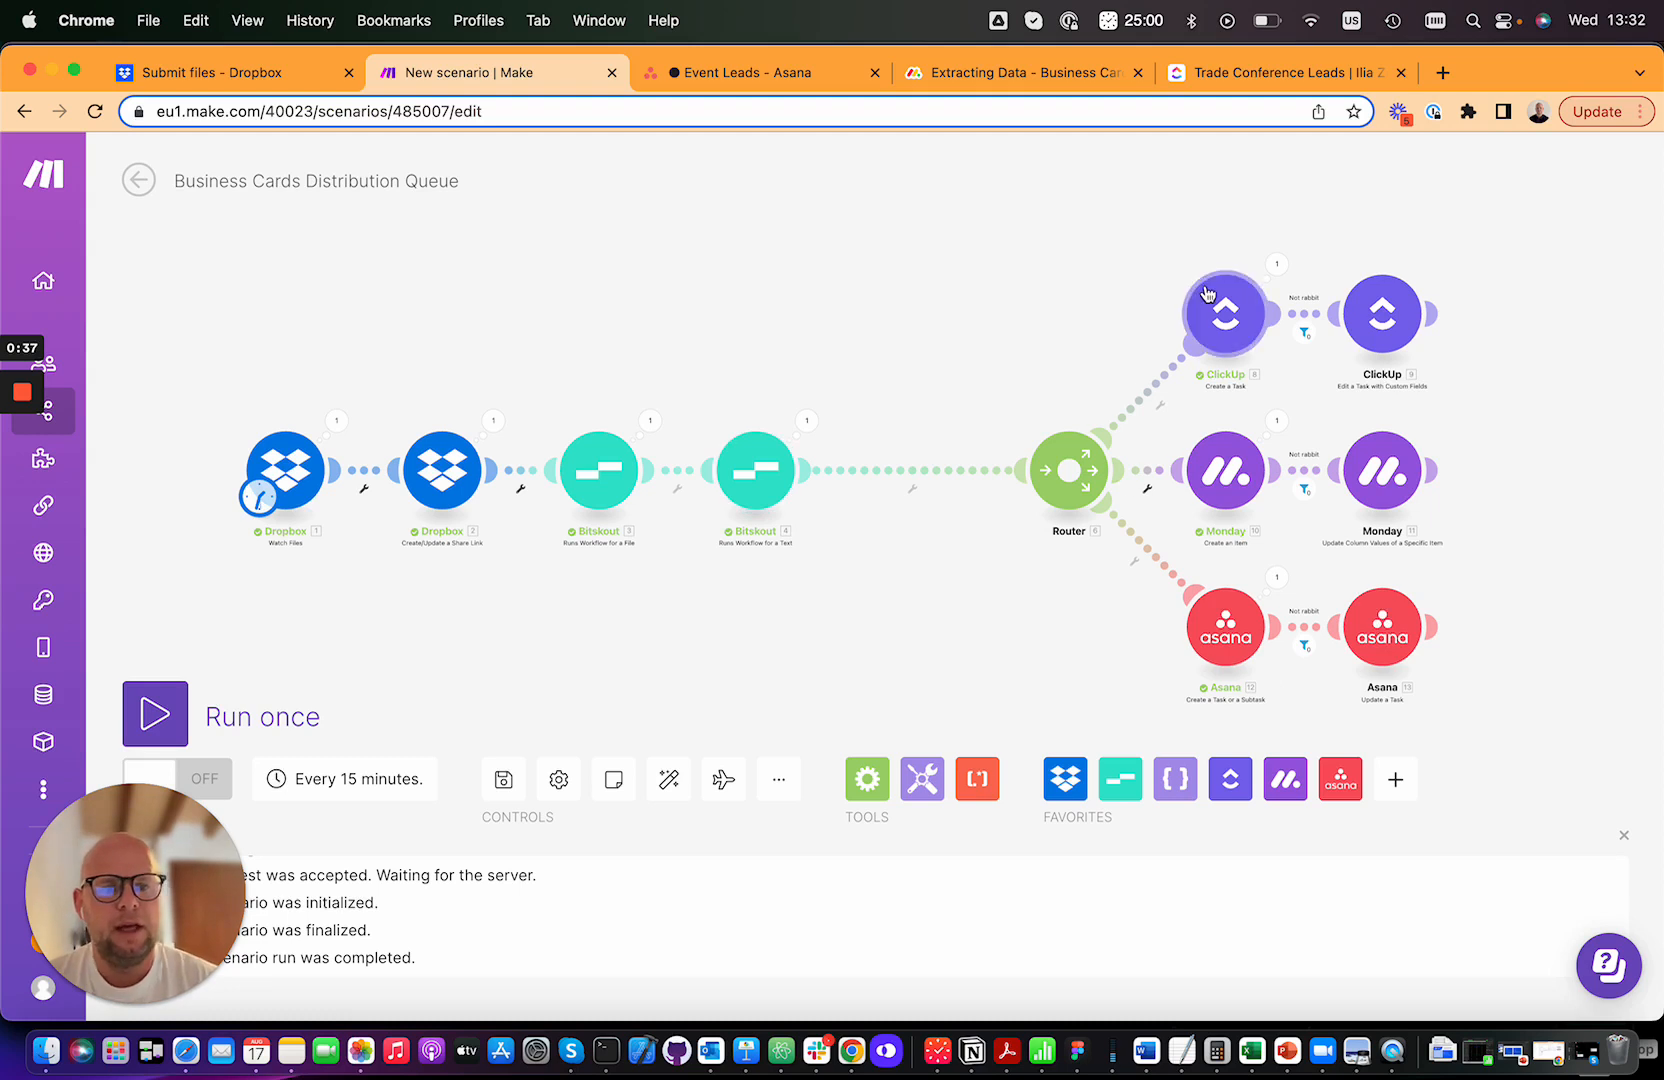
mouse_move(1127, 284)
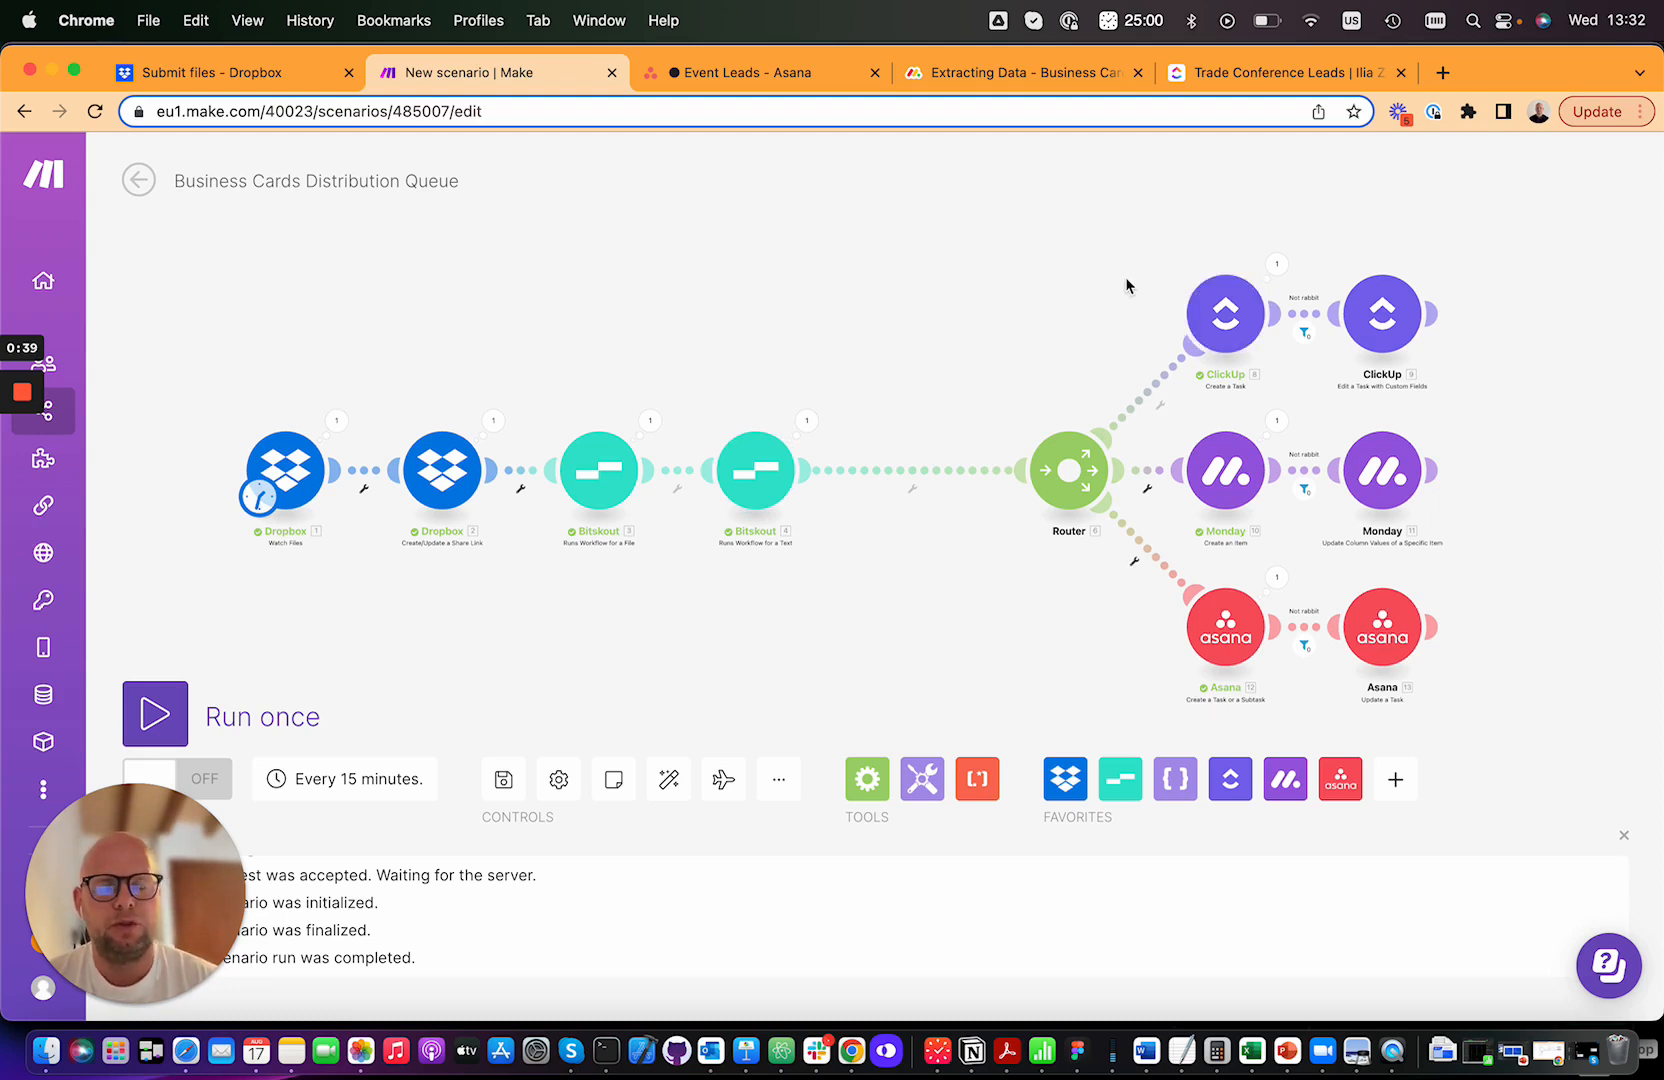
mouse_move(803, 355)
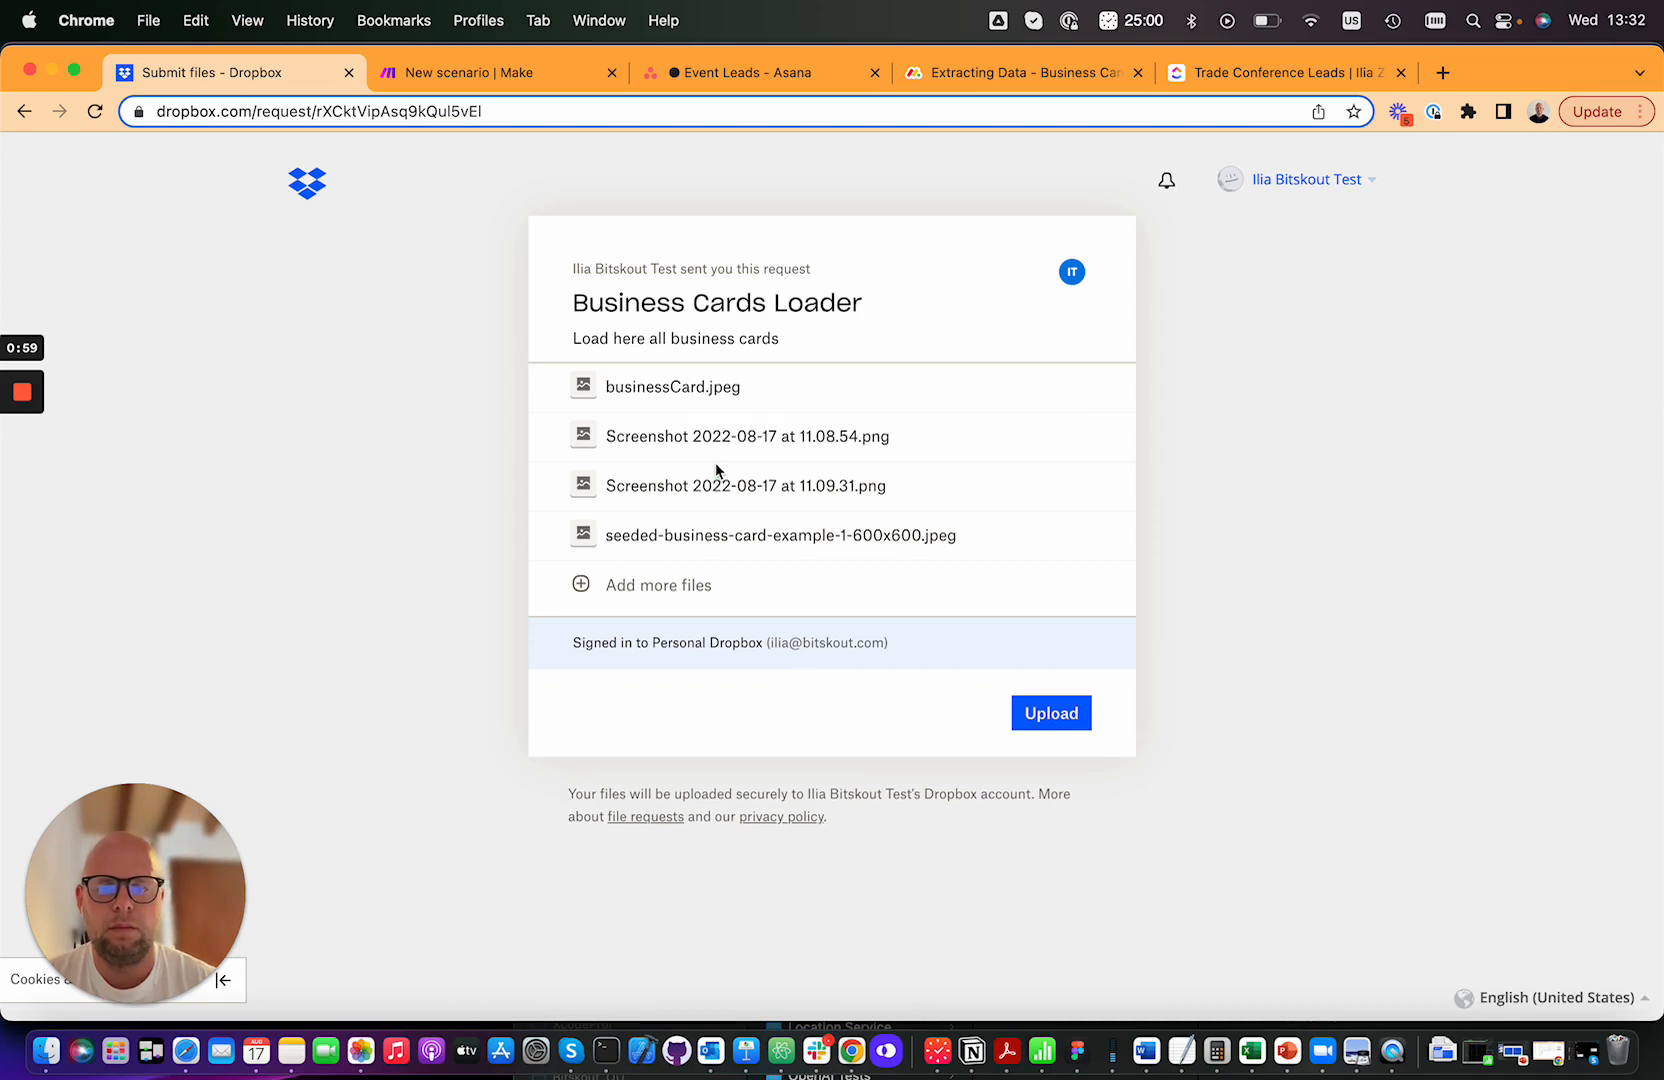
click(1051, 713)
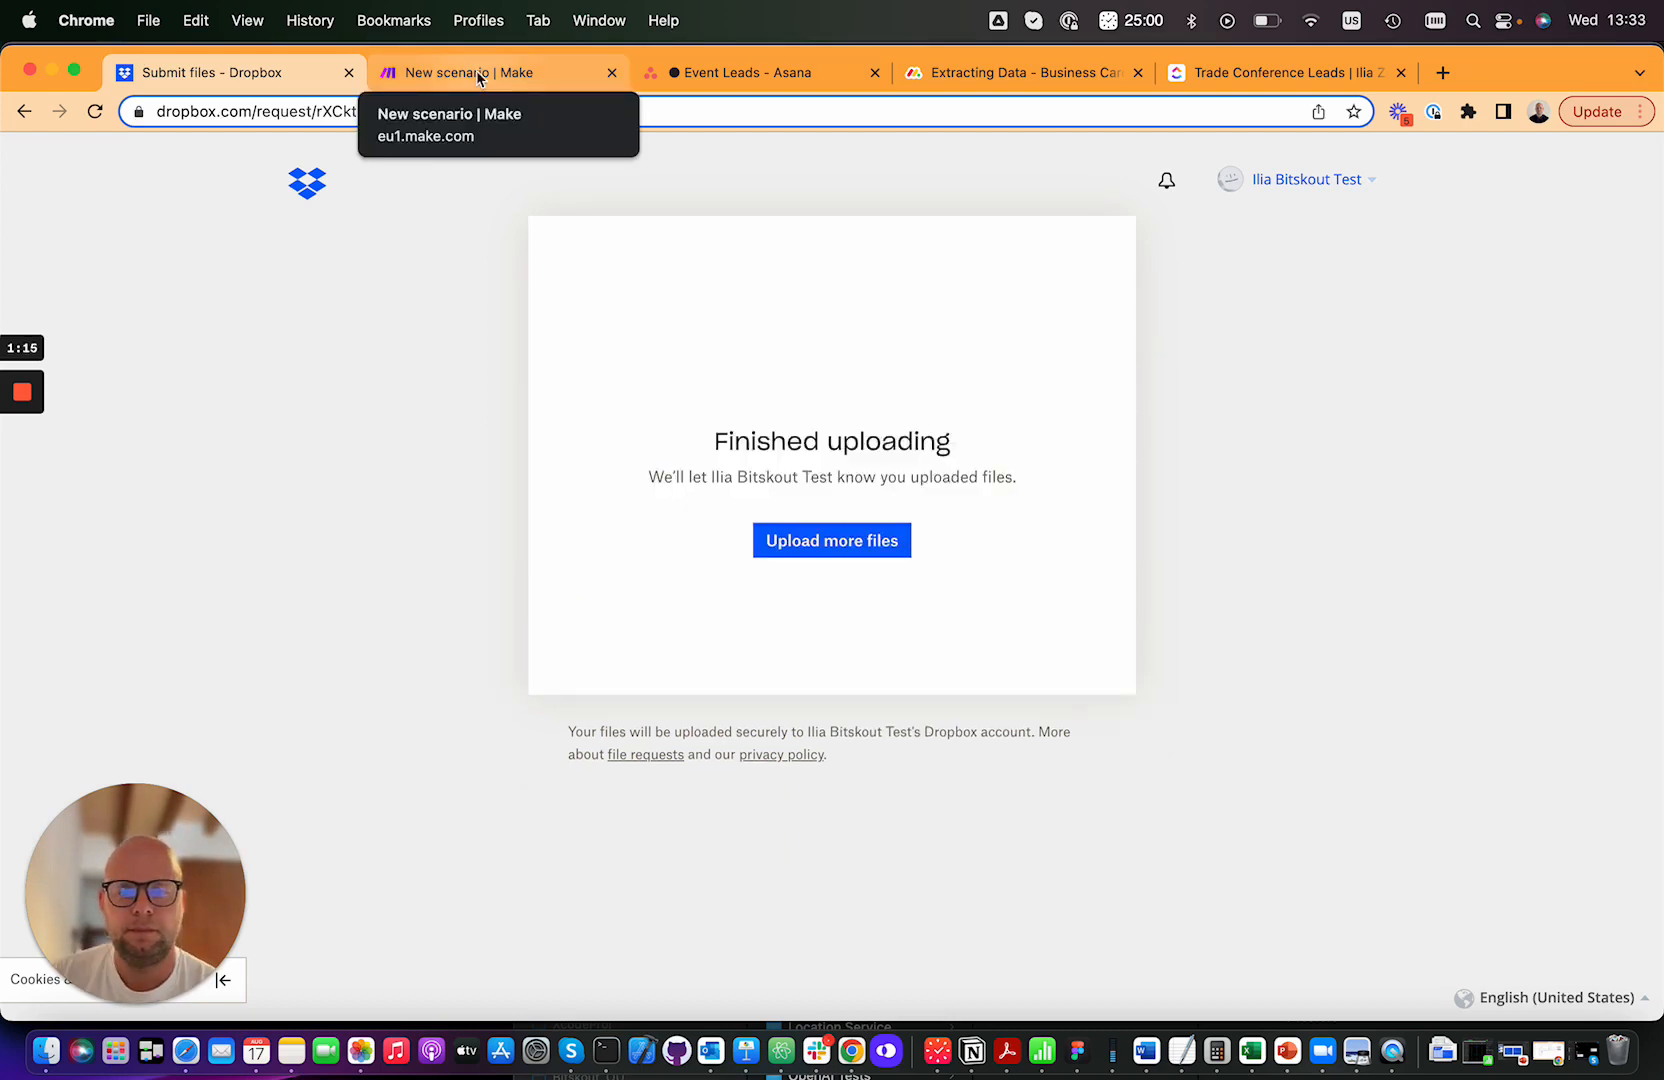
- Run the Business Cards Distribution Queue scenario once from Make
click(478, 72)
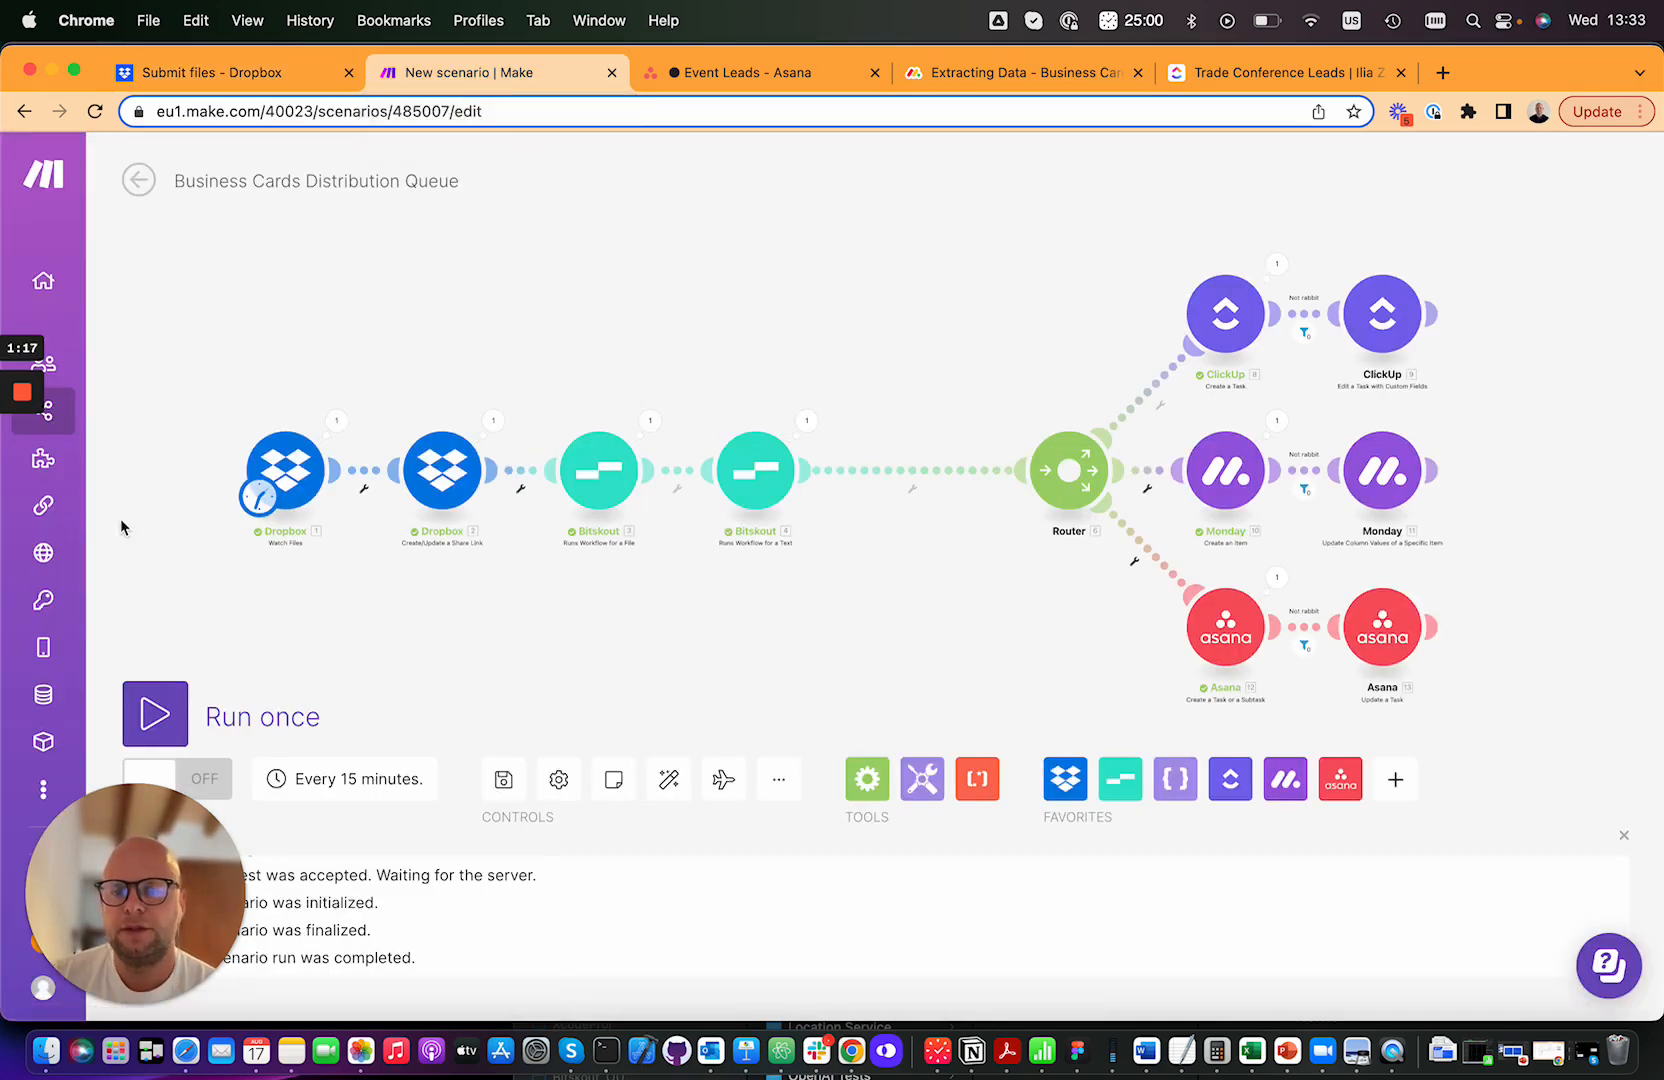
click(154, 714)
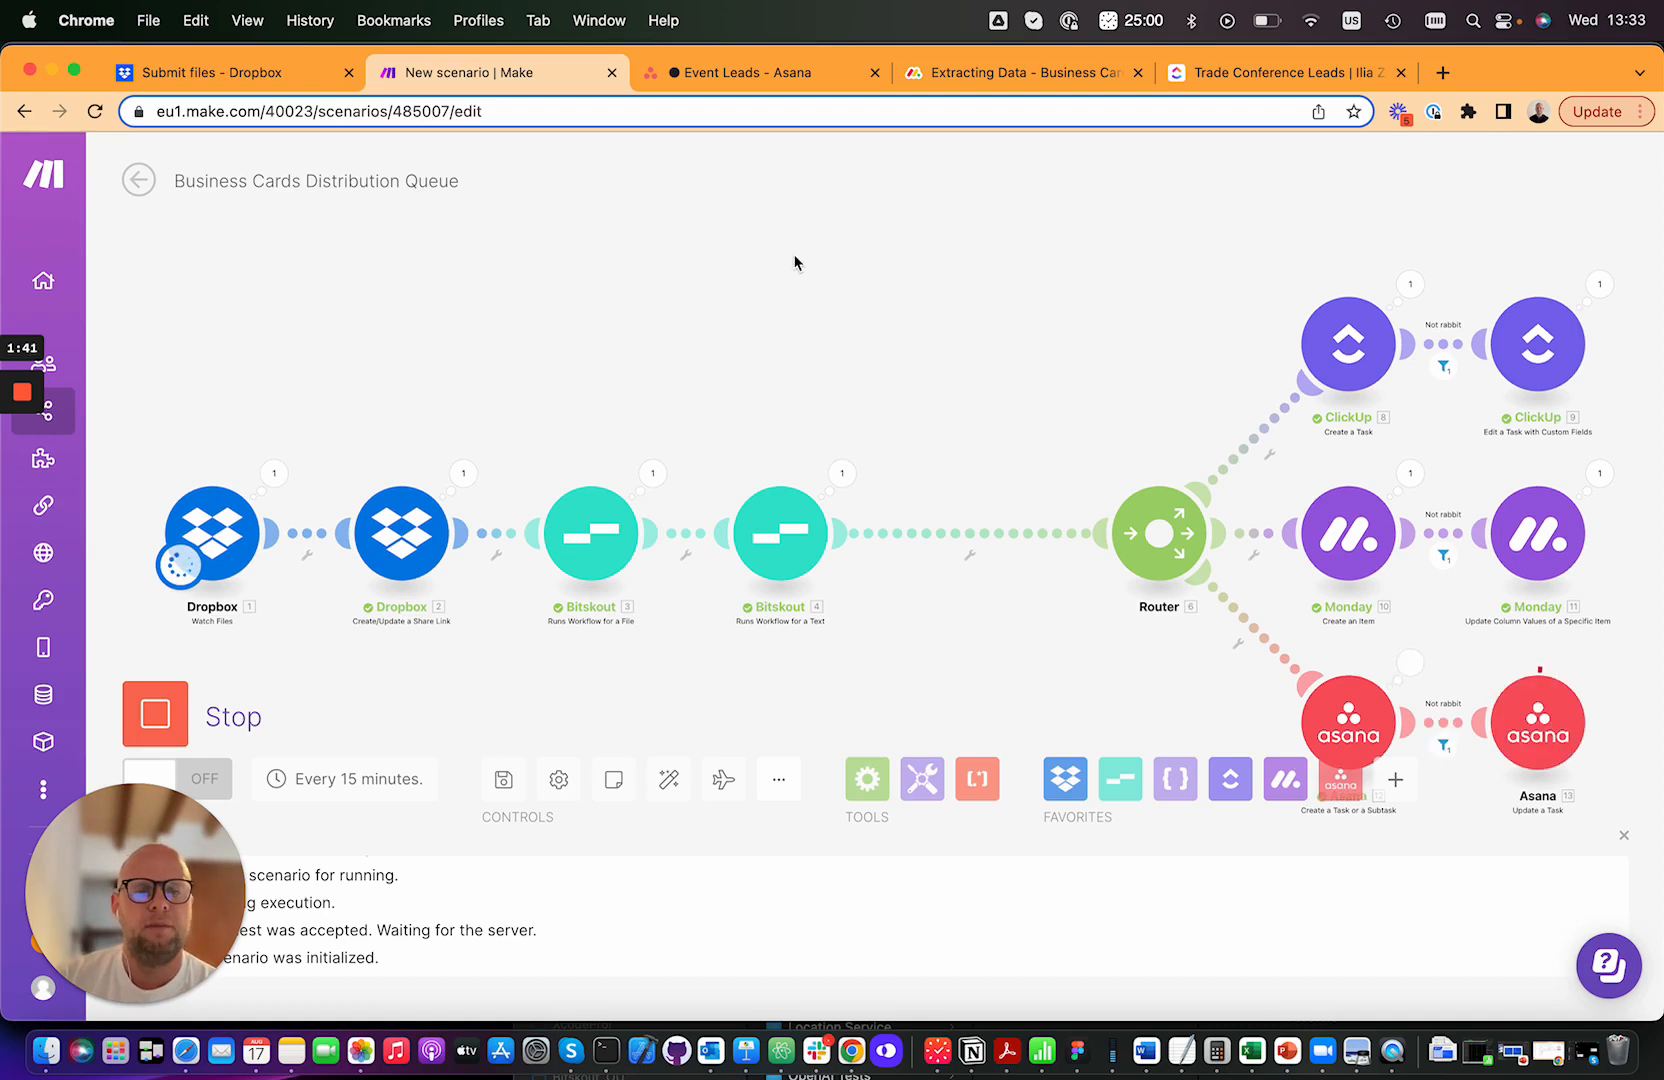
click(759, 72)
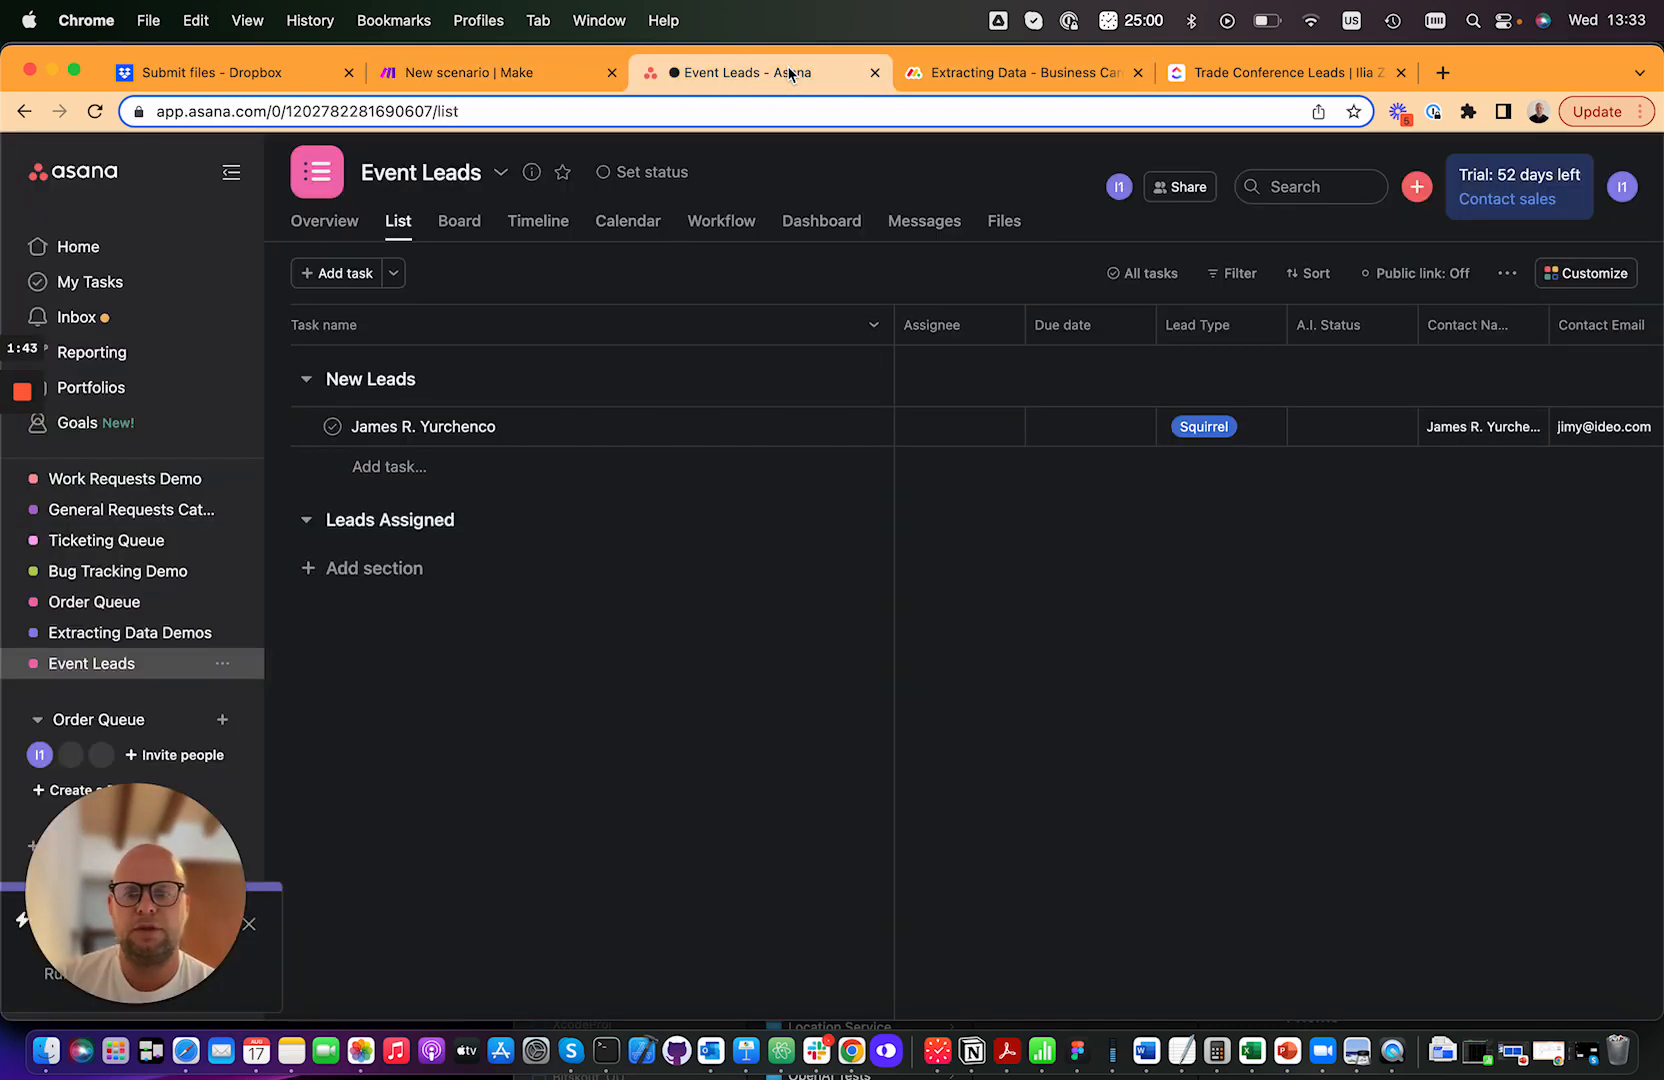
mouse_move(1089, 435)
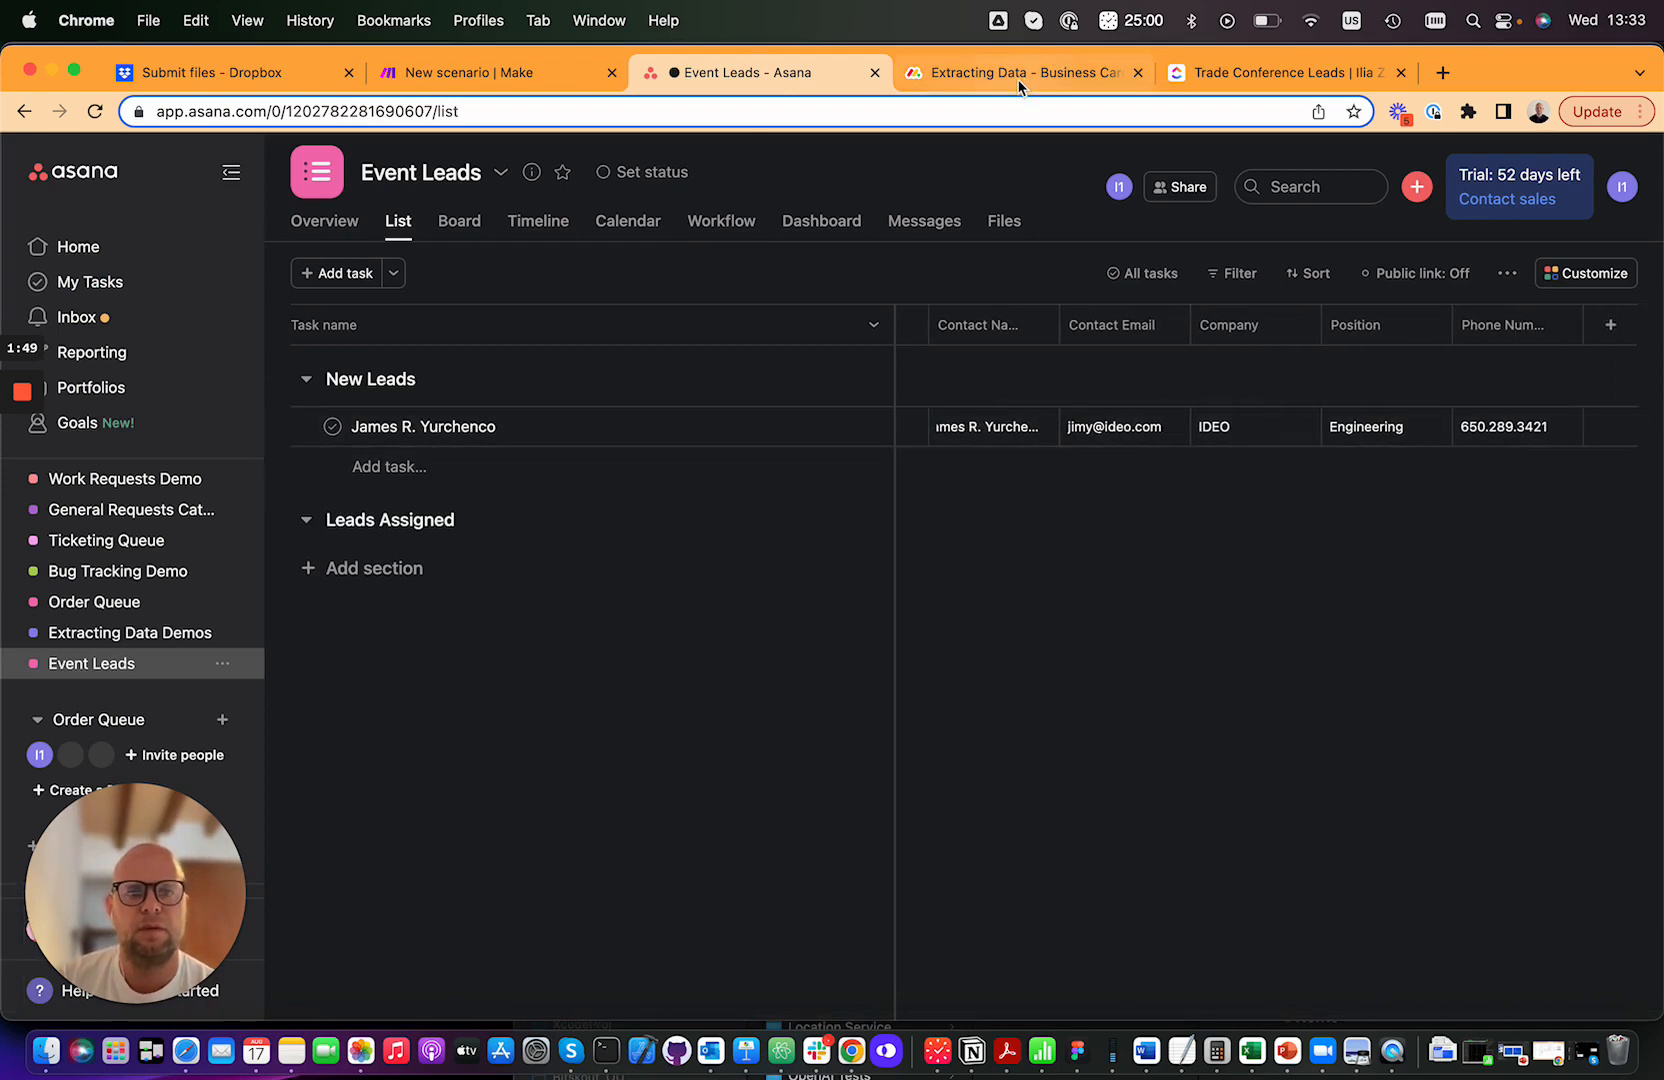
click(1019, 72)
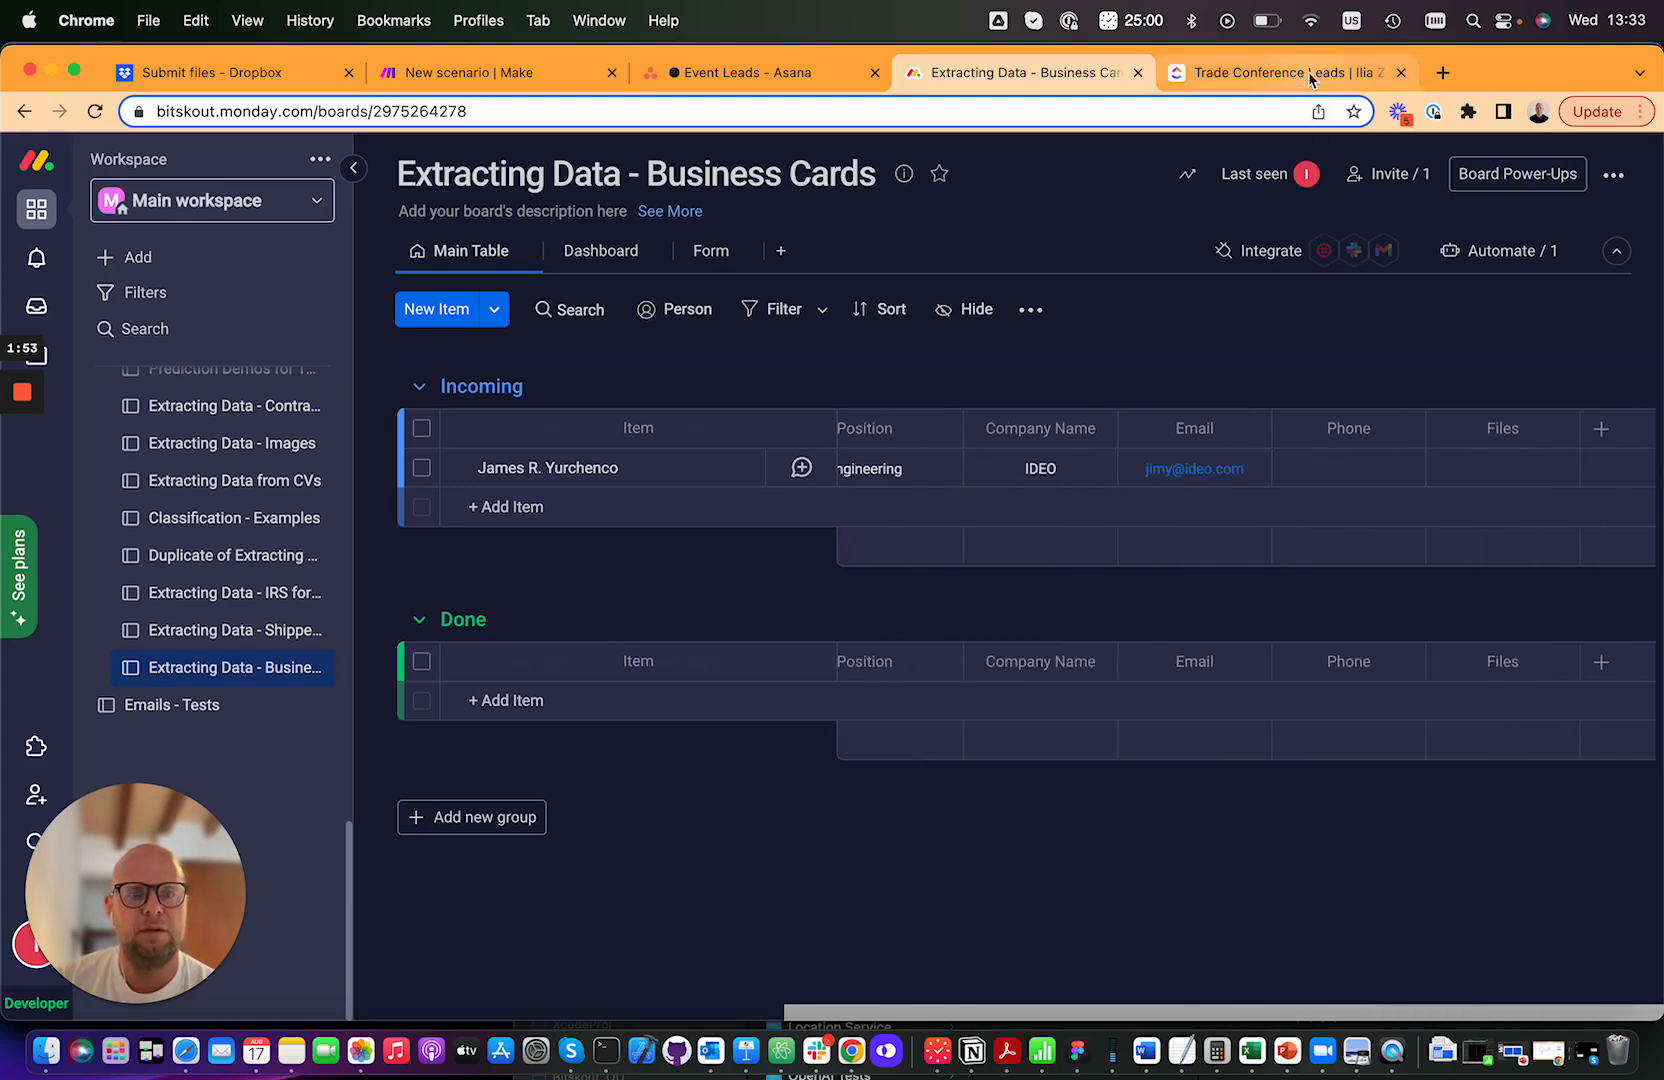
click(1281, 72)
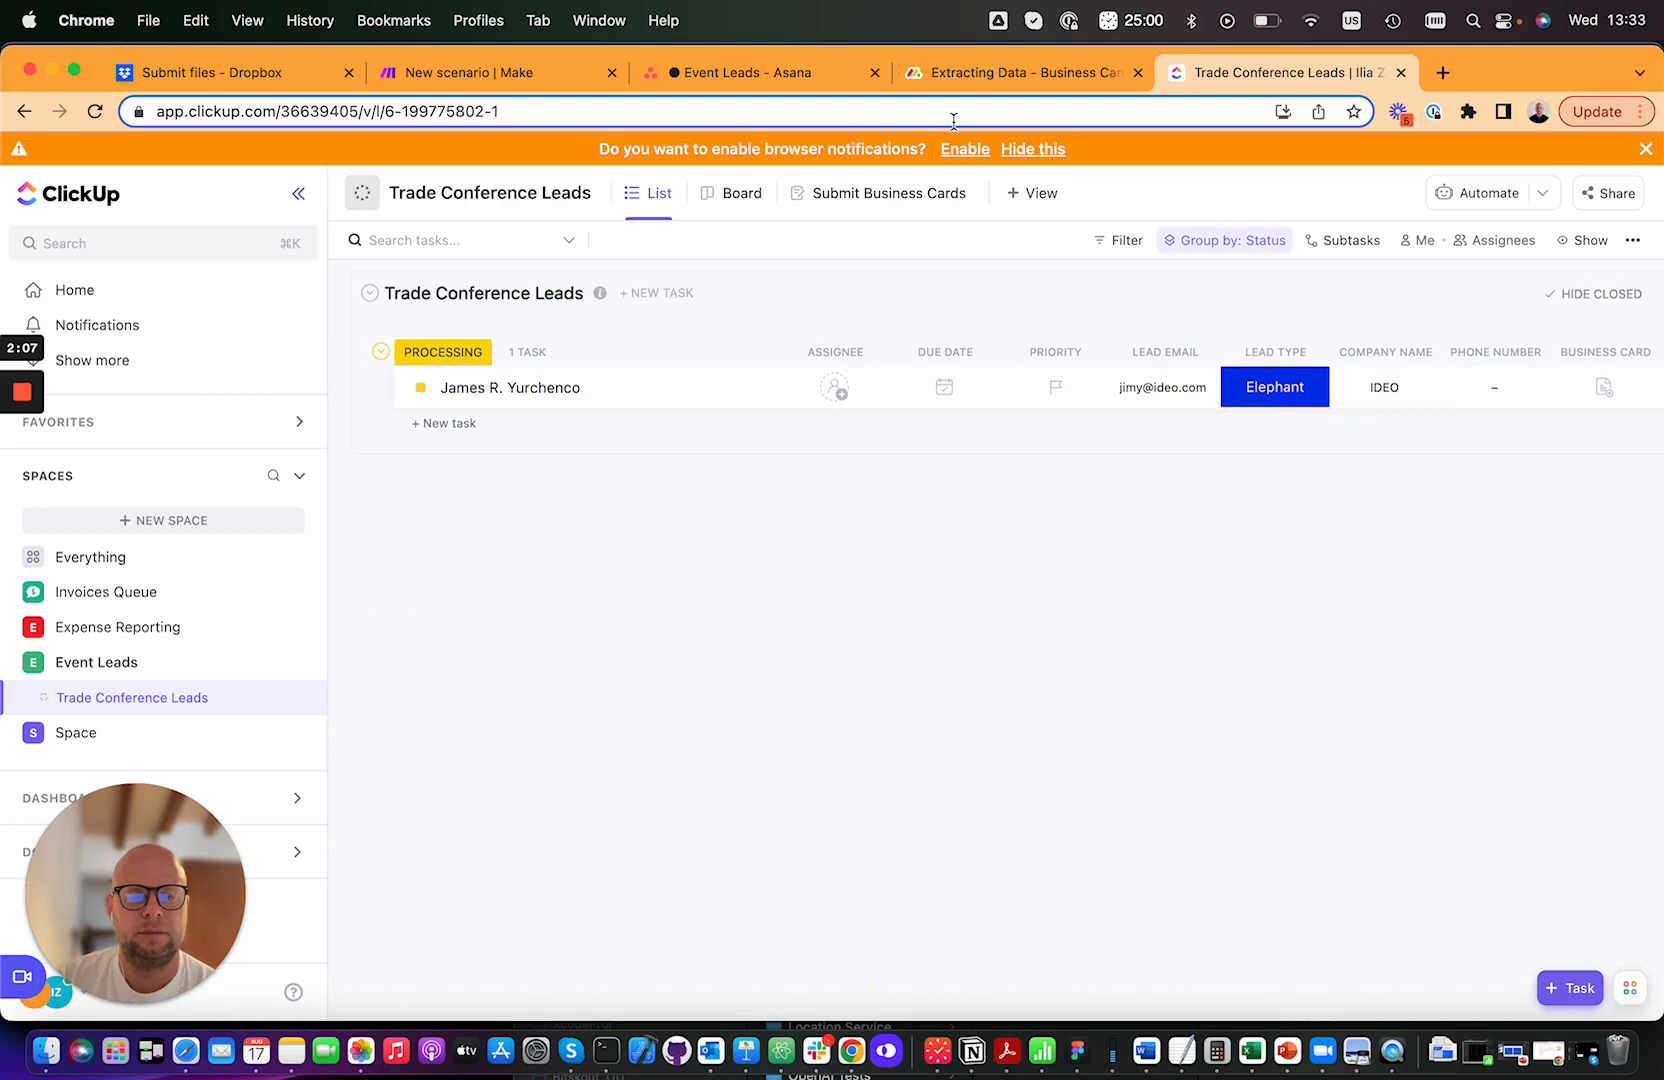
mouse_move(751, 172)
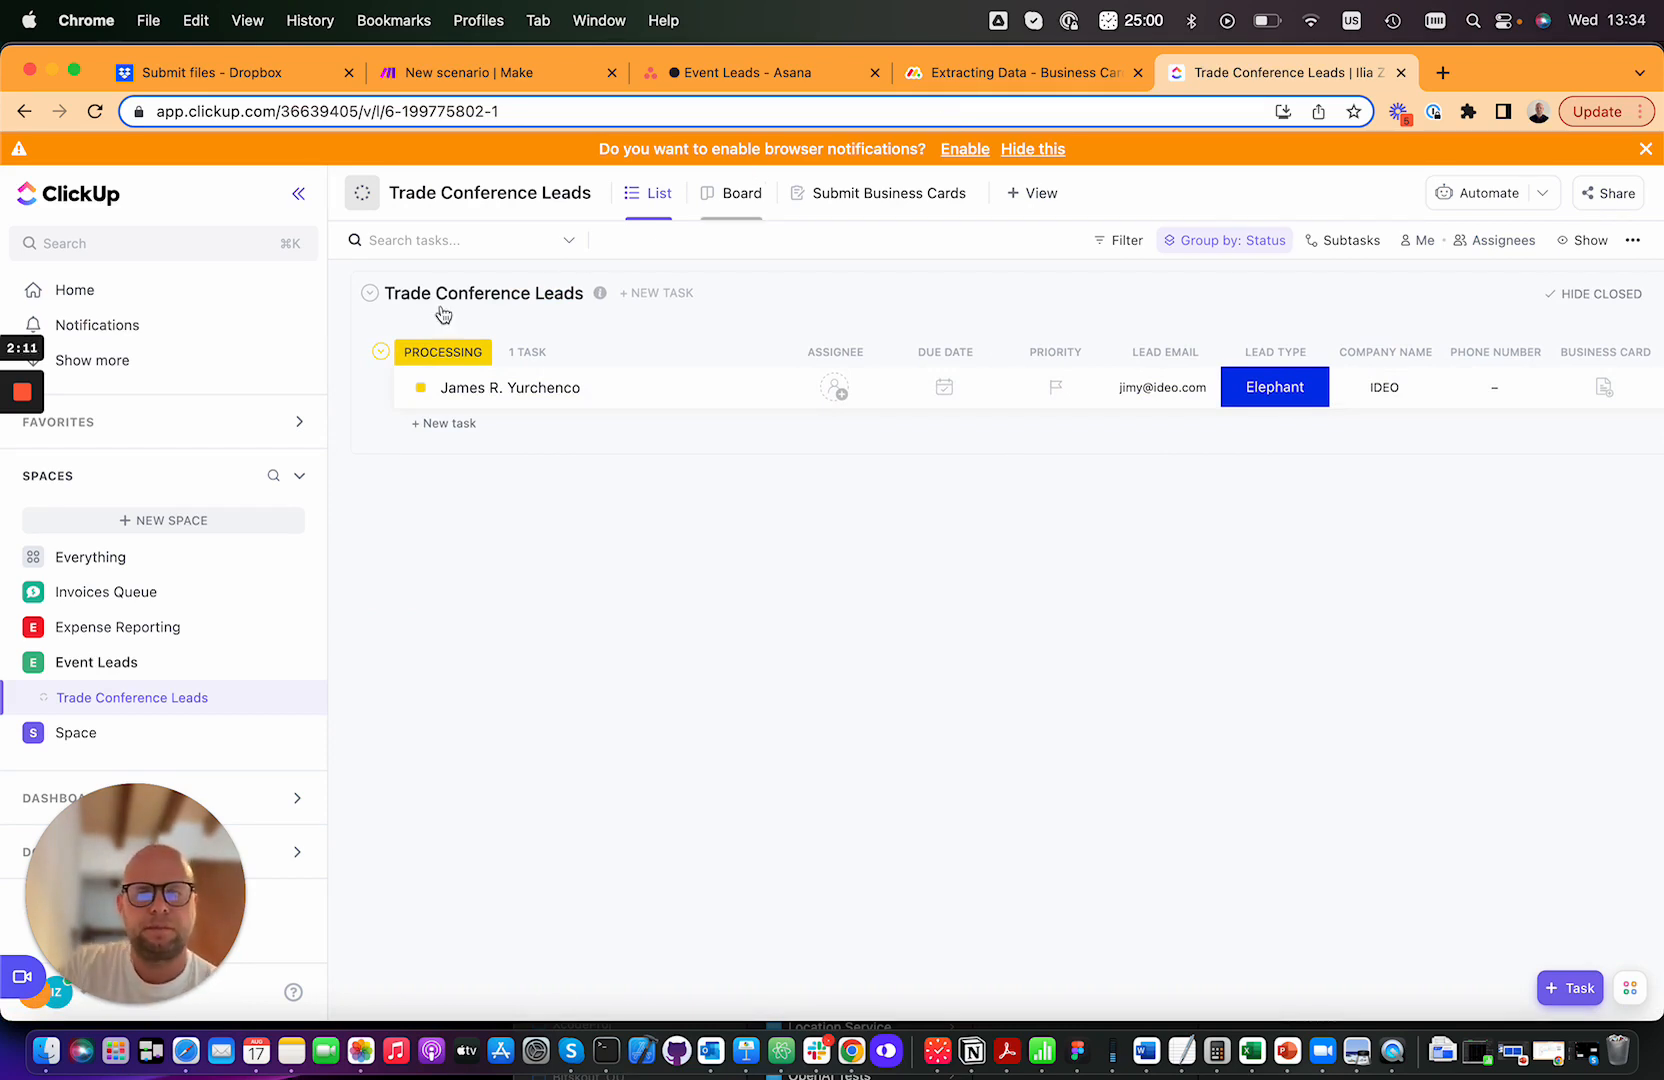
- Let the Make run finish, then check Asana and the Monday board for four leads
click(472, 72)
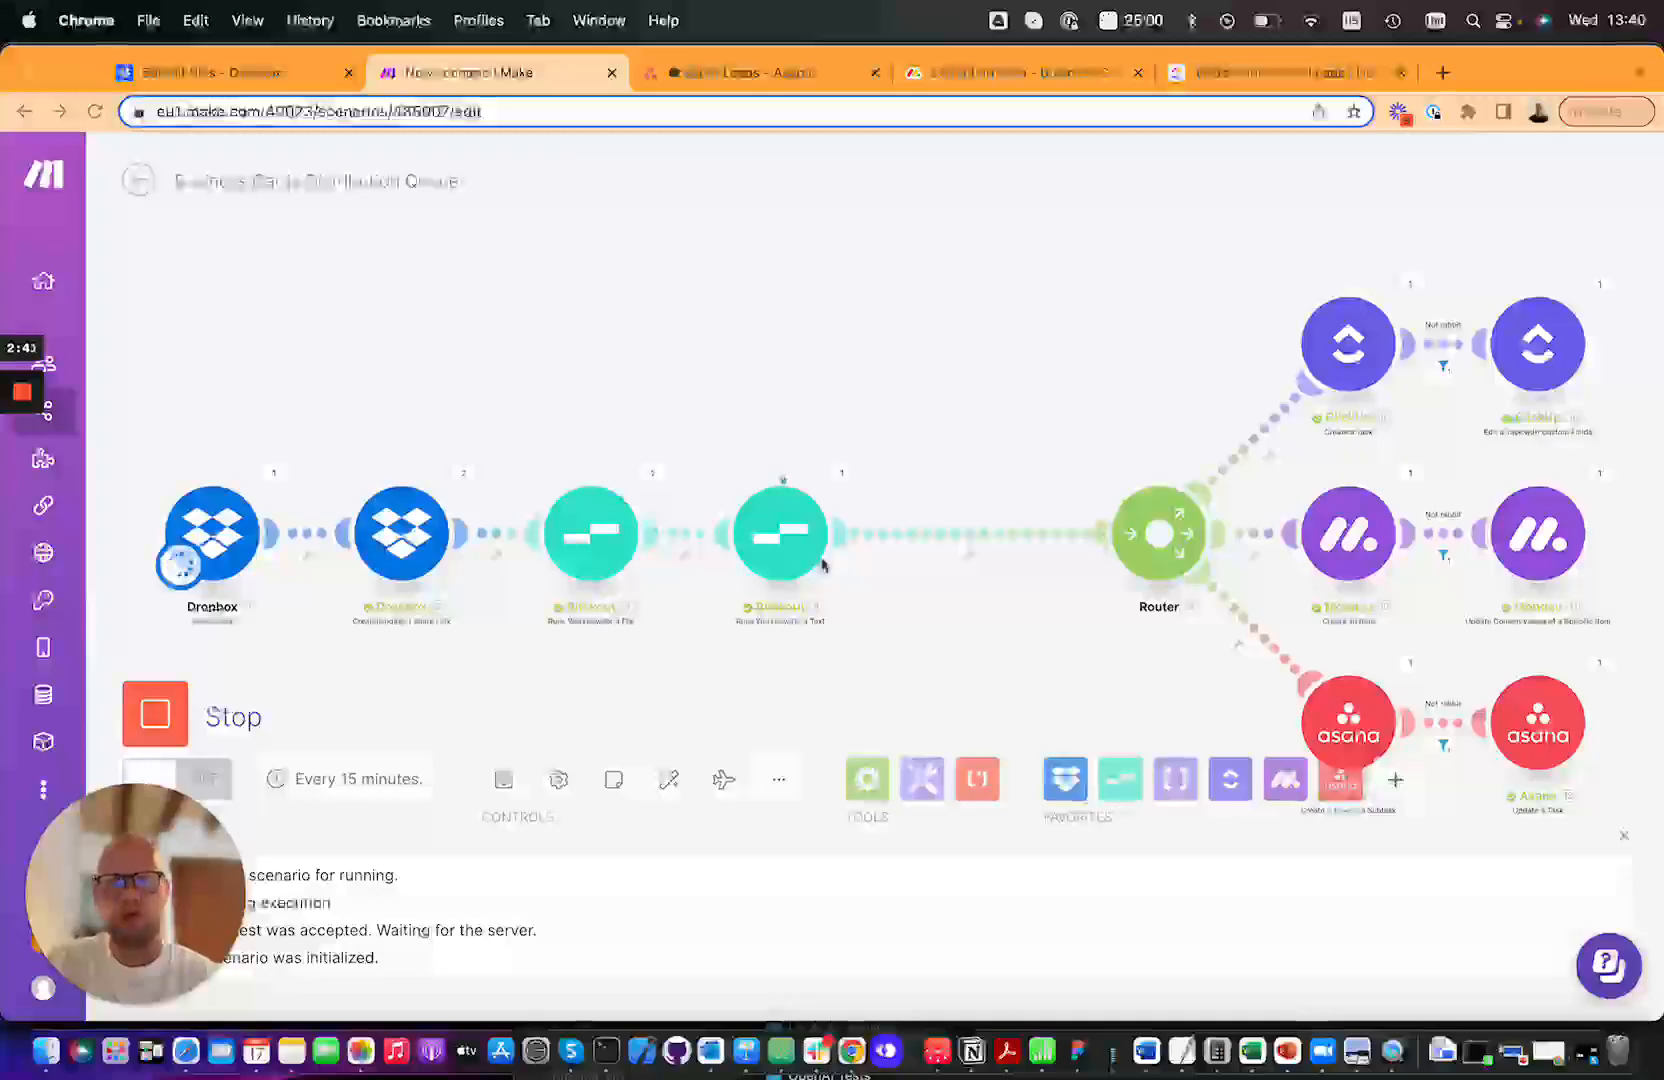
mouse_move(242, 486)
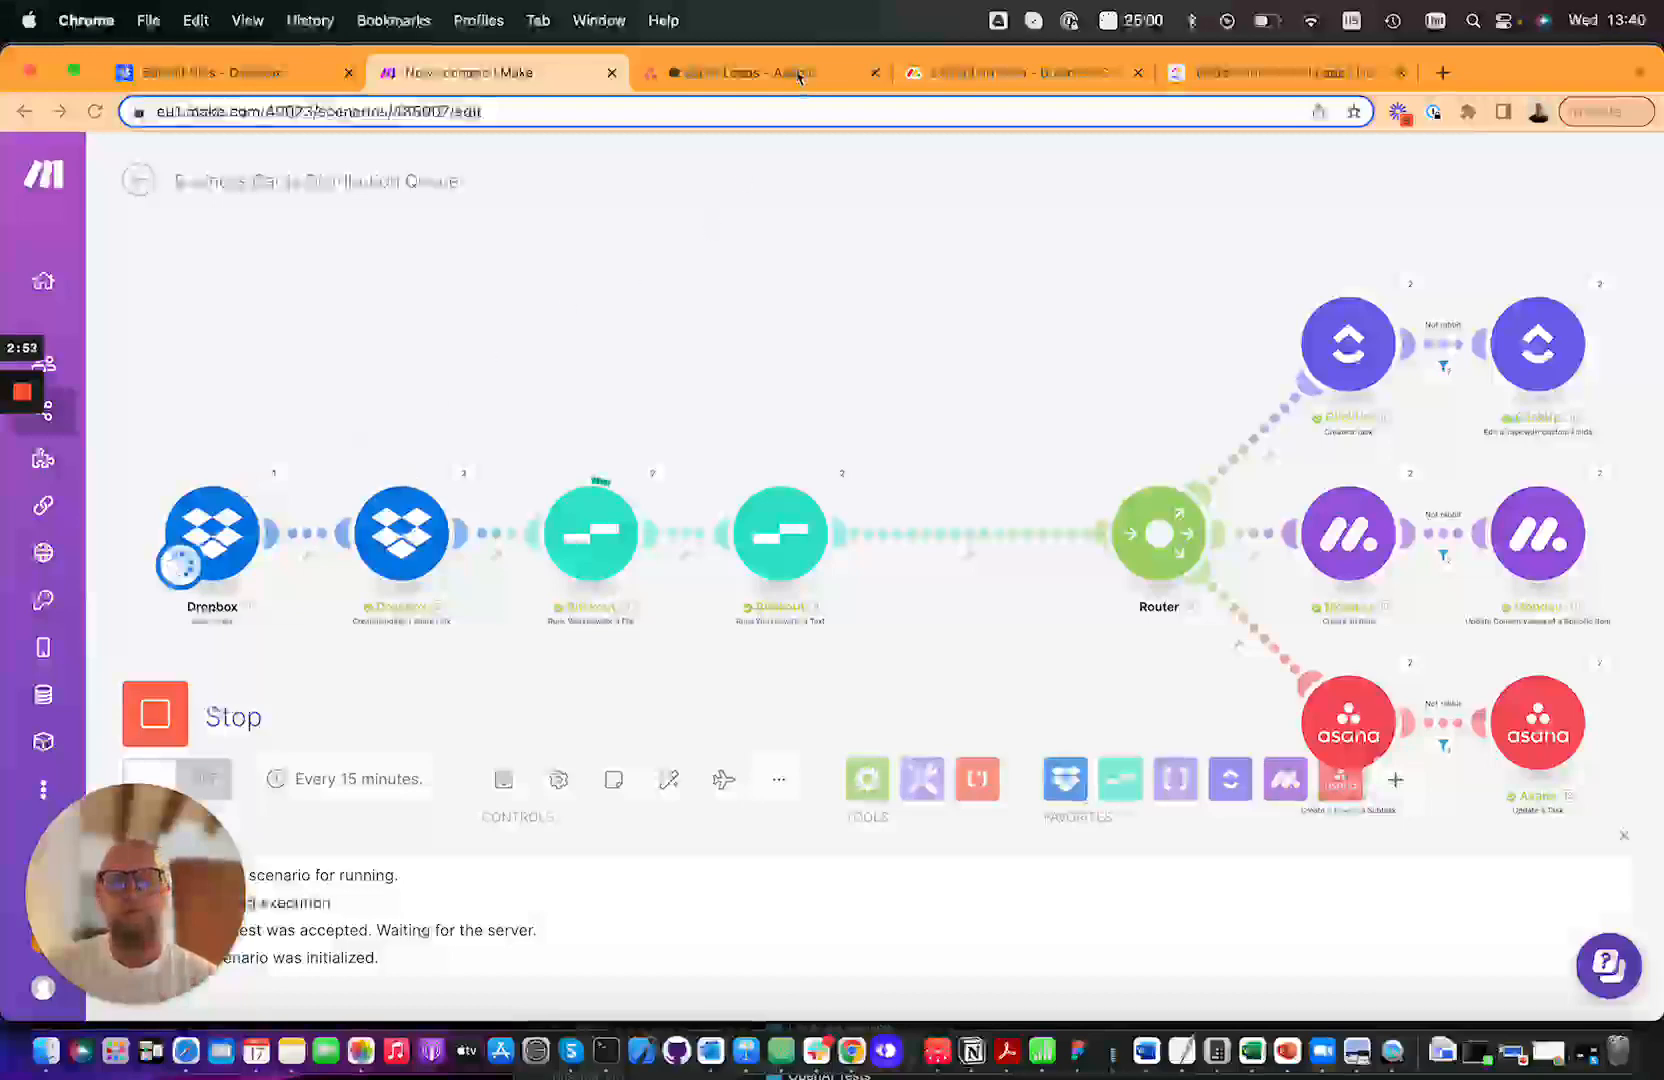
click(756, 72)
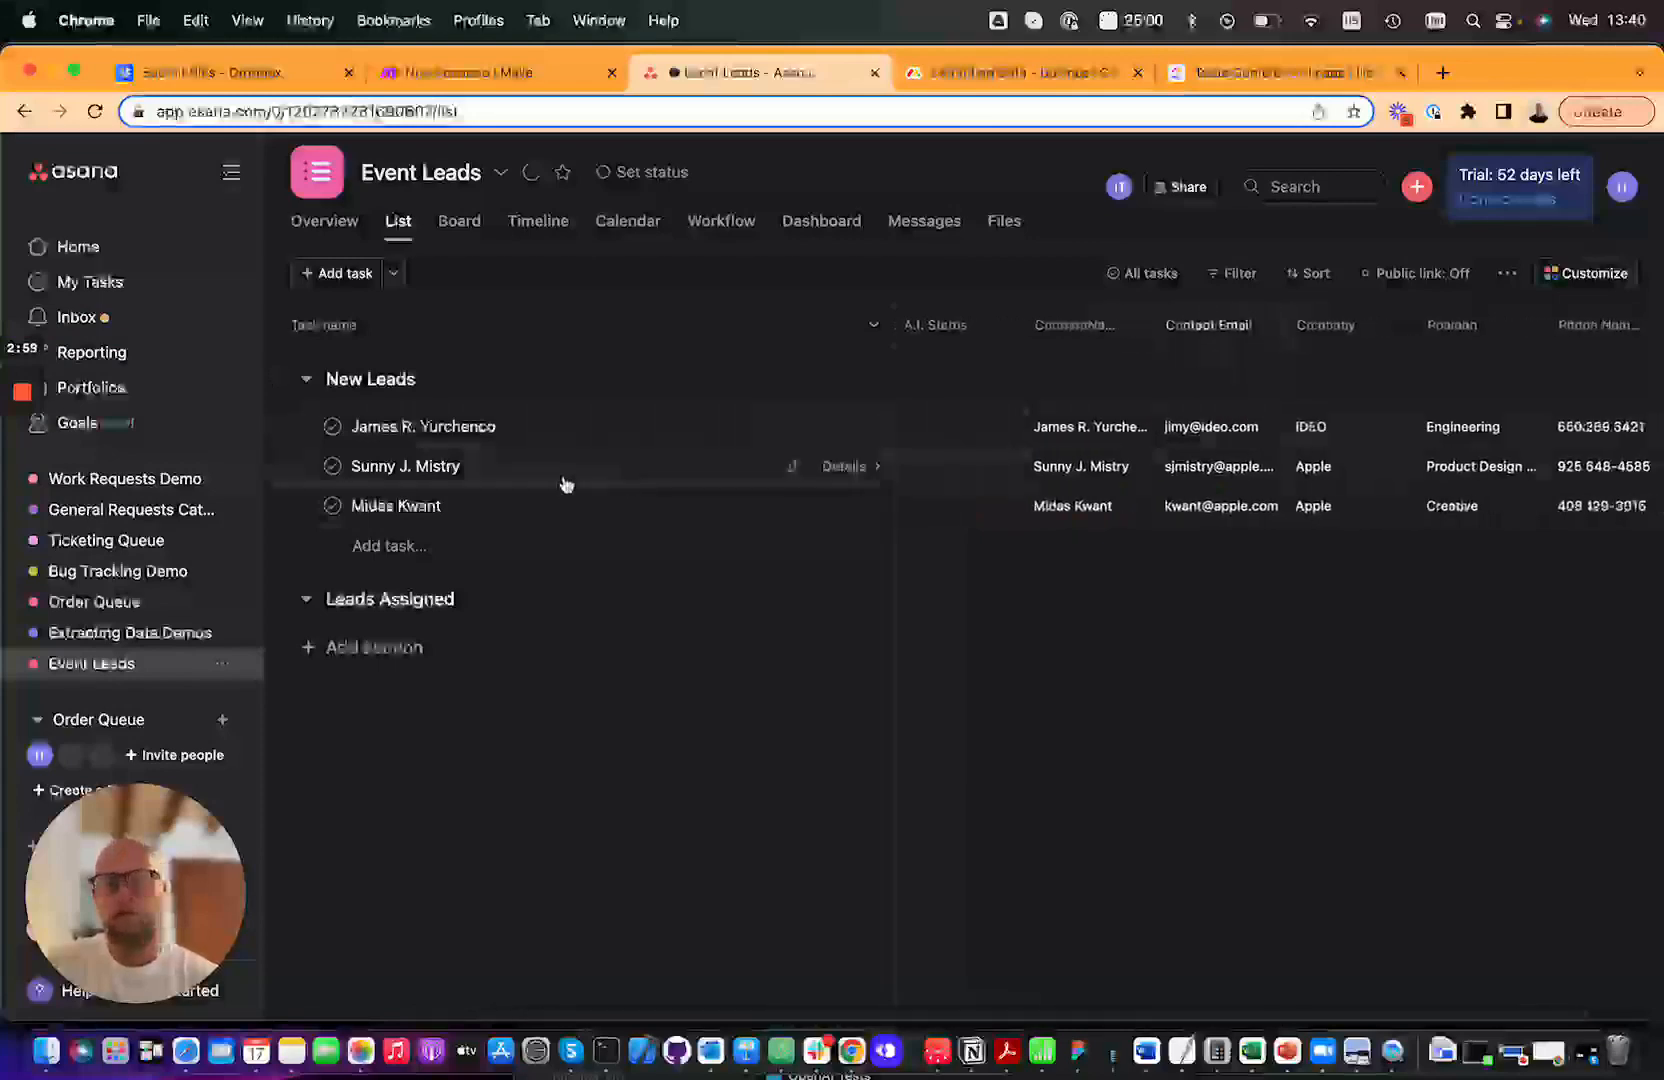
click(1024, 72)
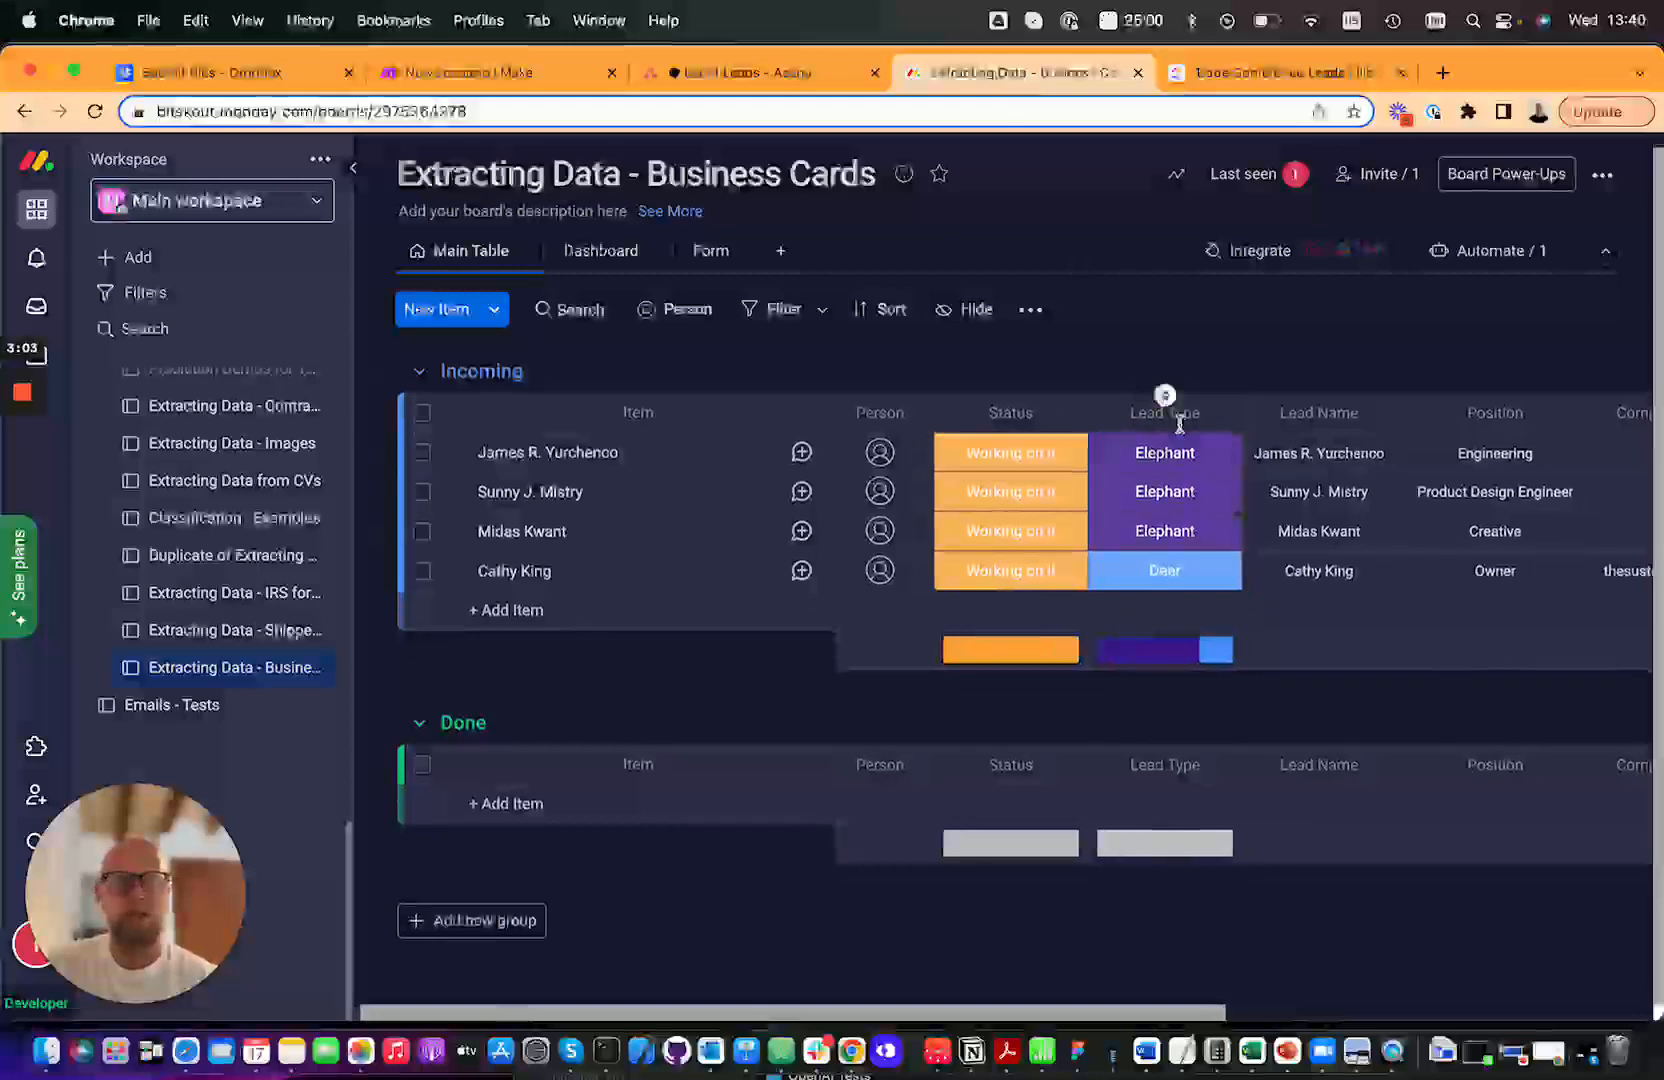
scroll(right, 3)
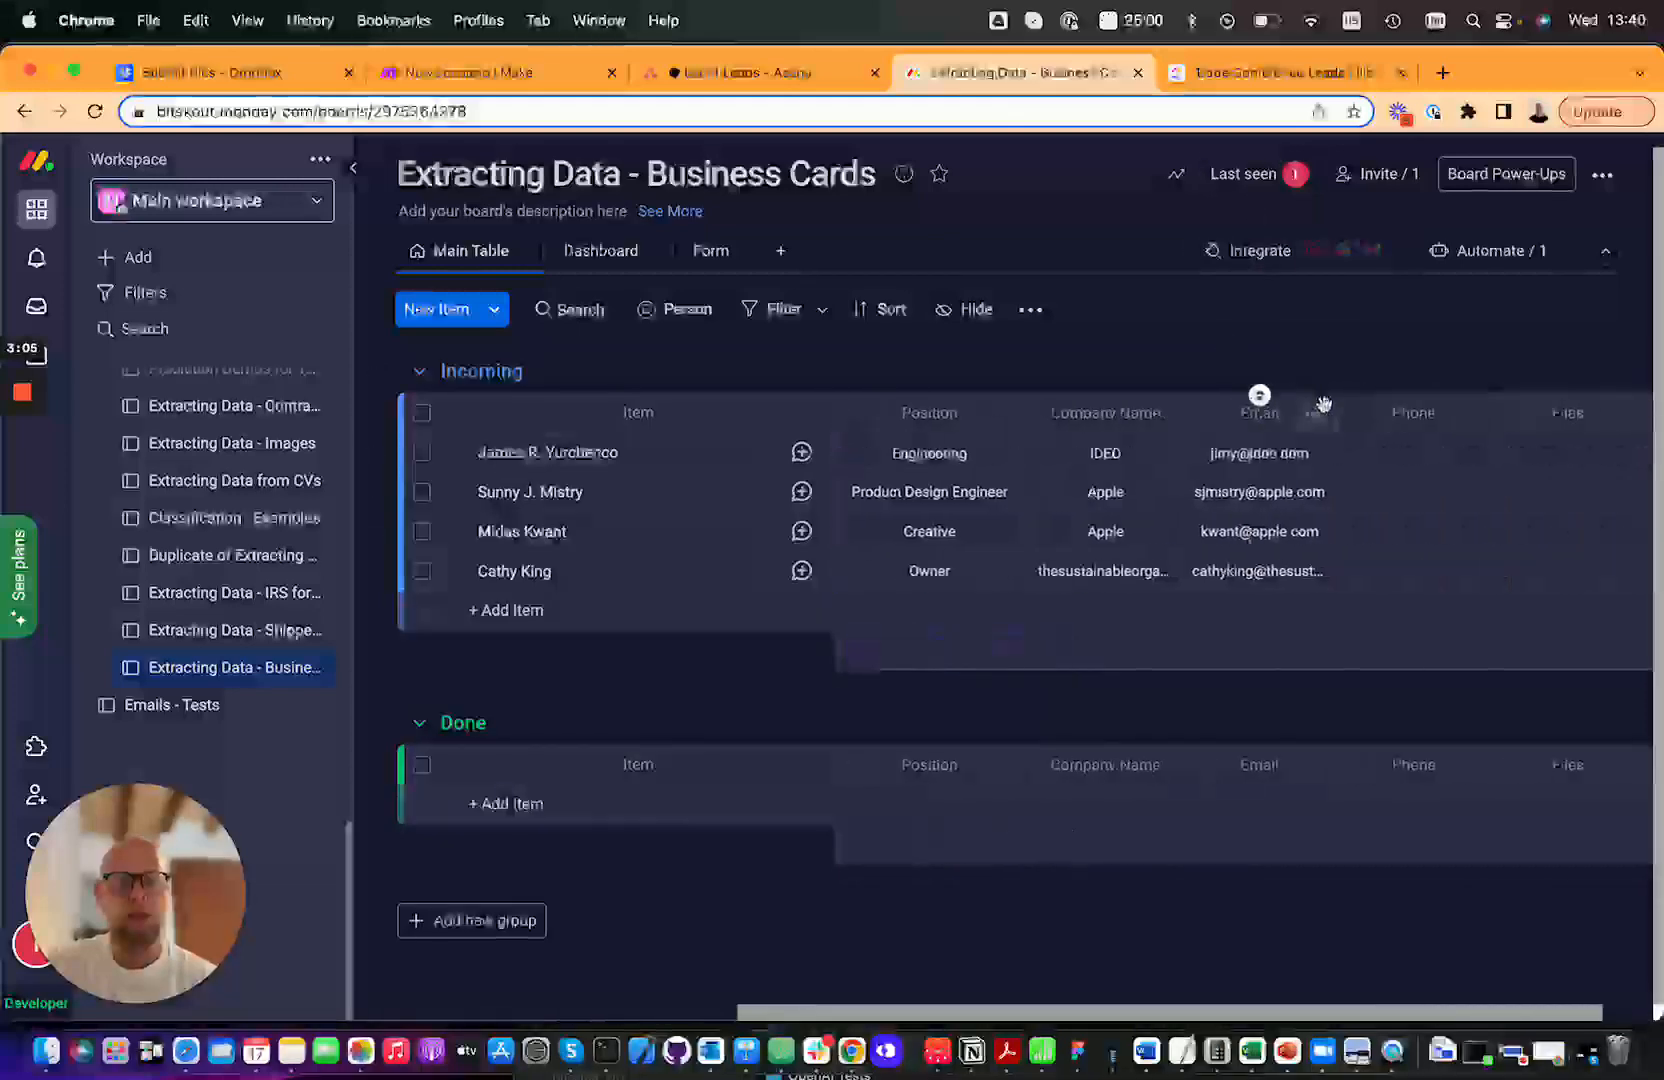
click(1273, 72)
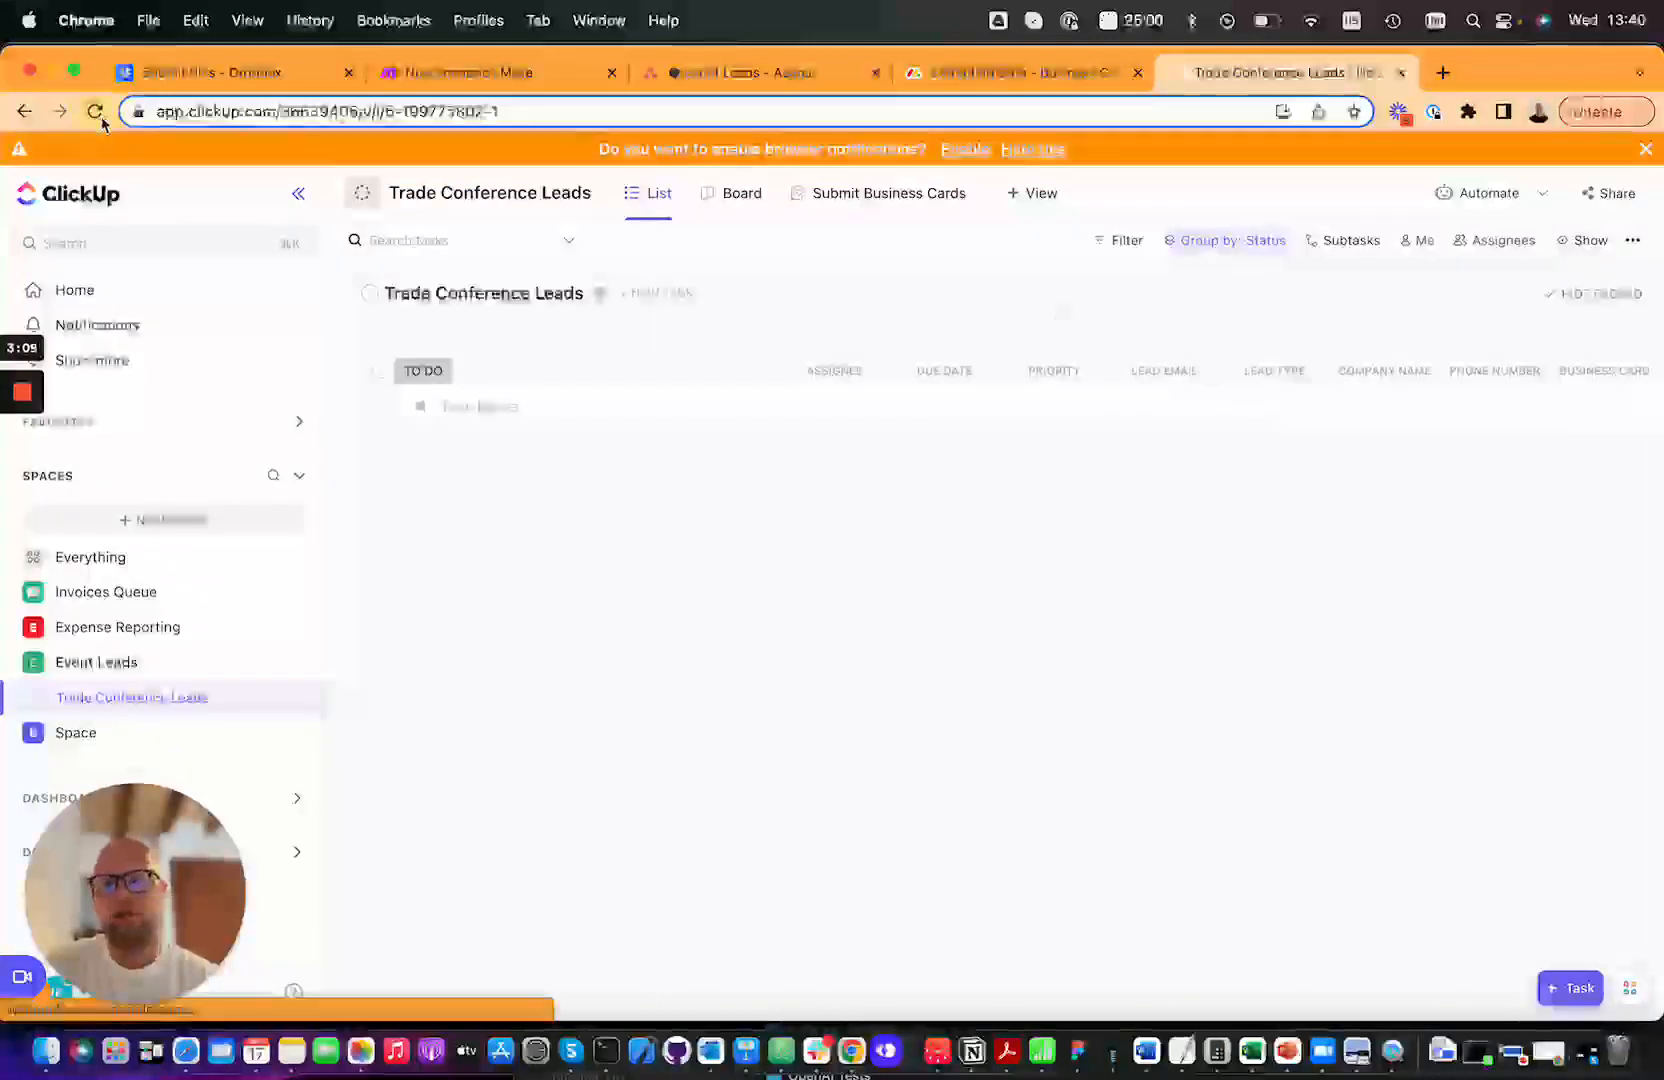
click(94, 111)
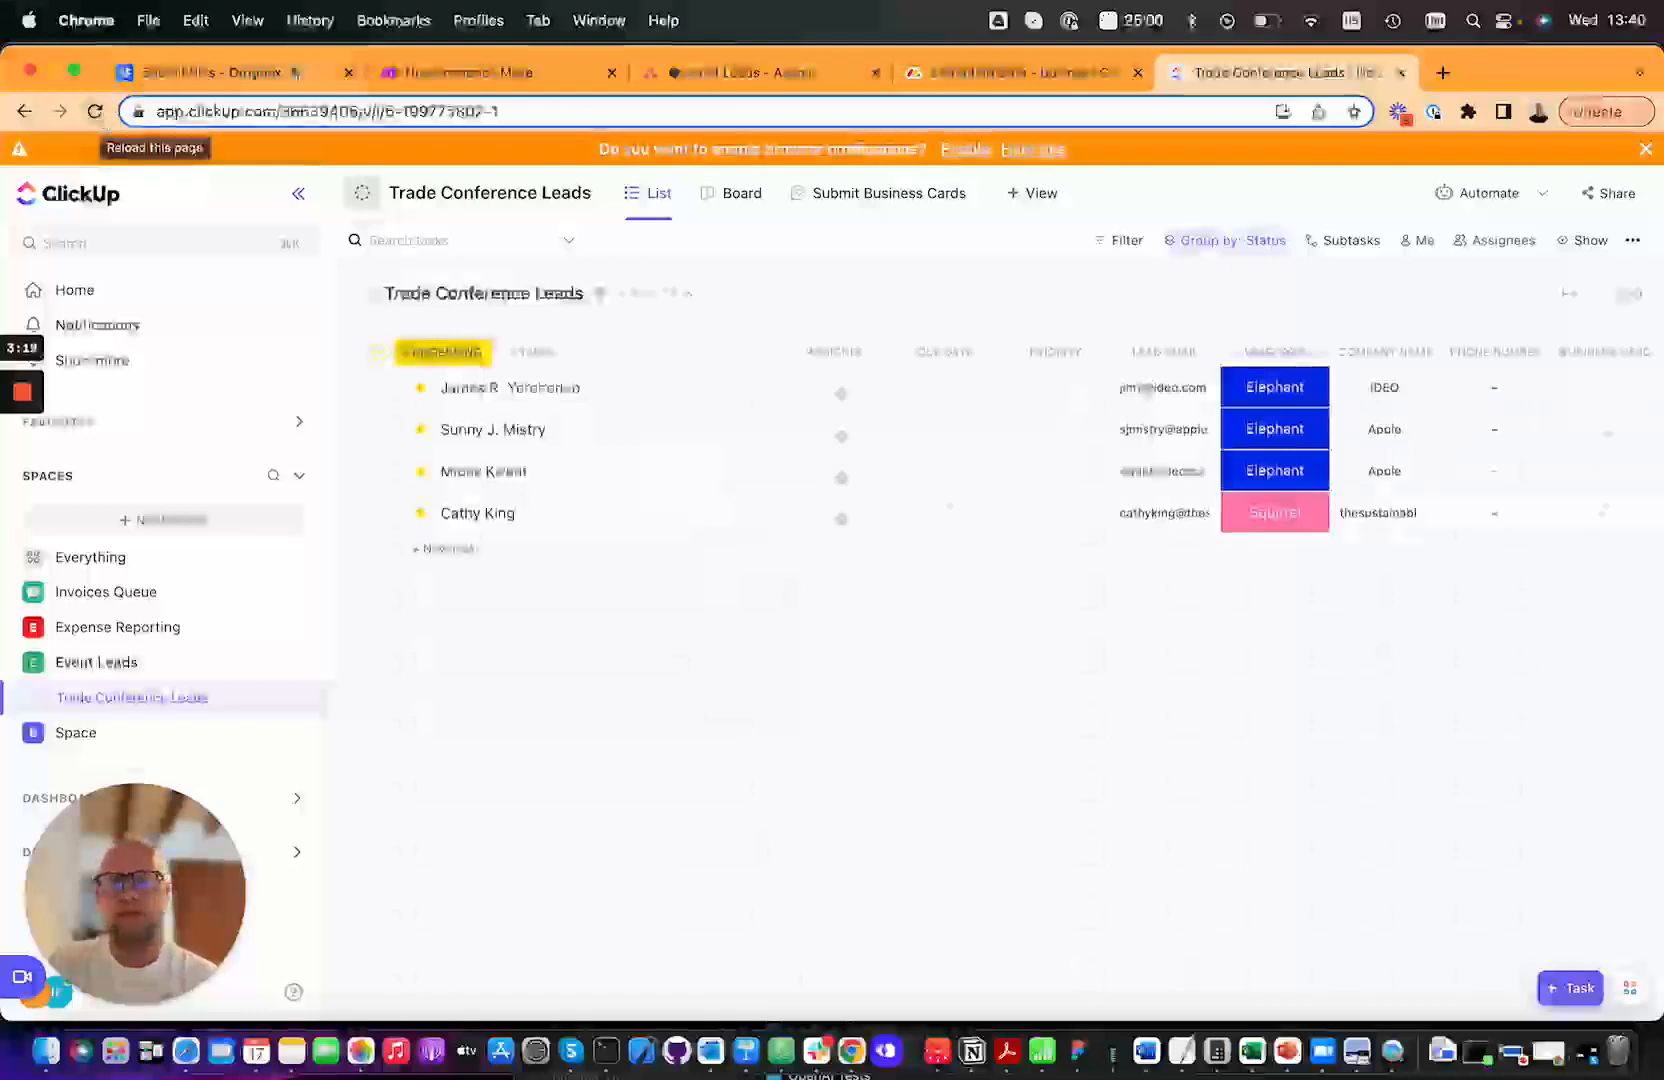
click(496, 72)
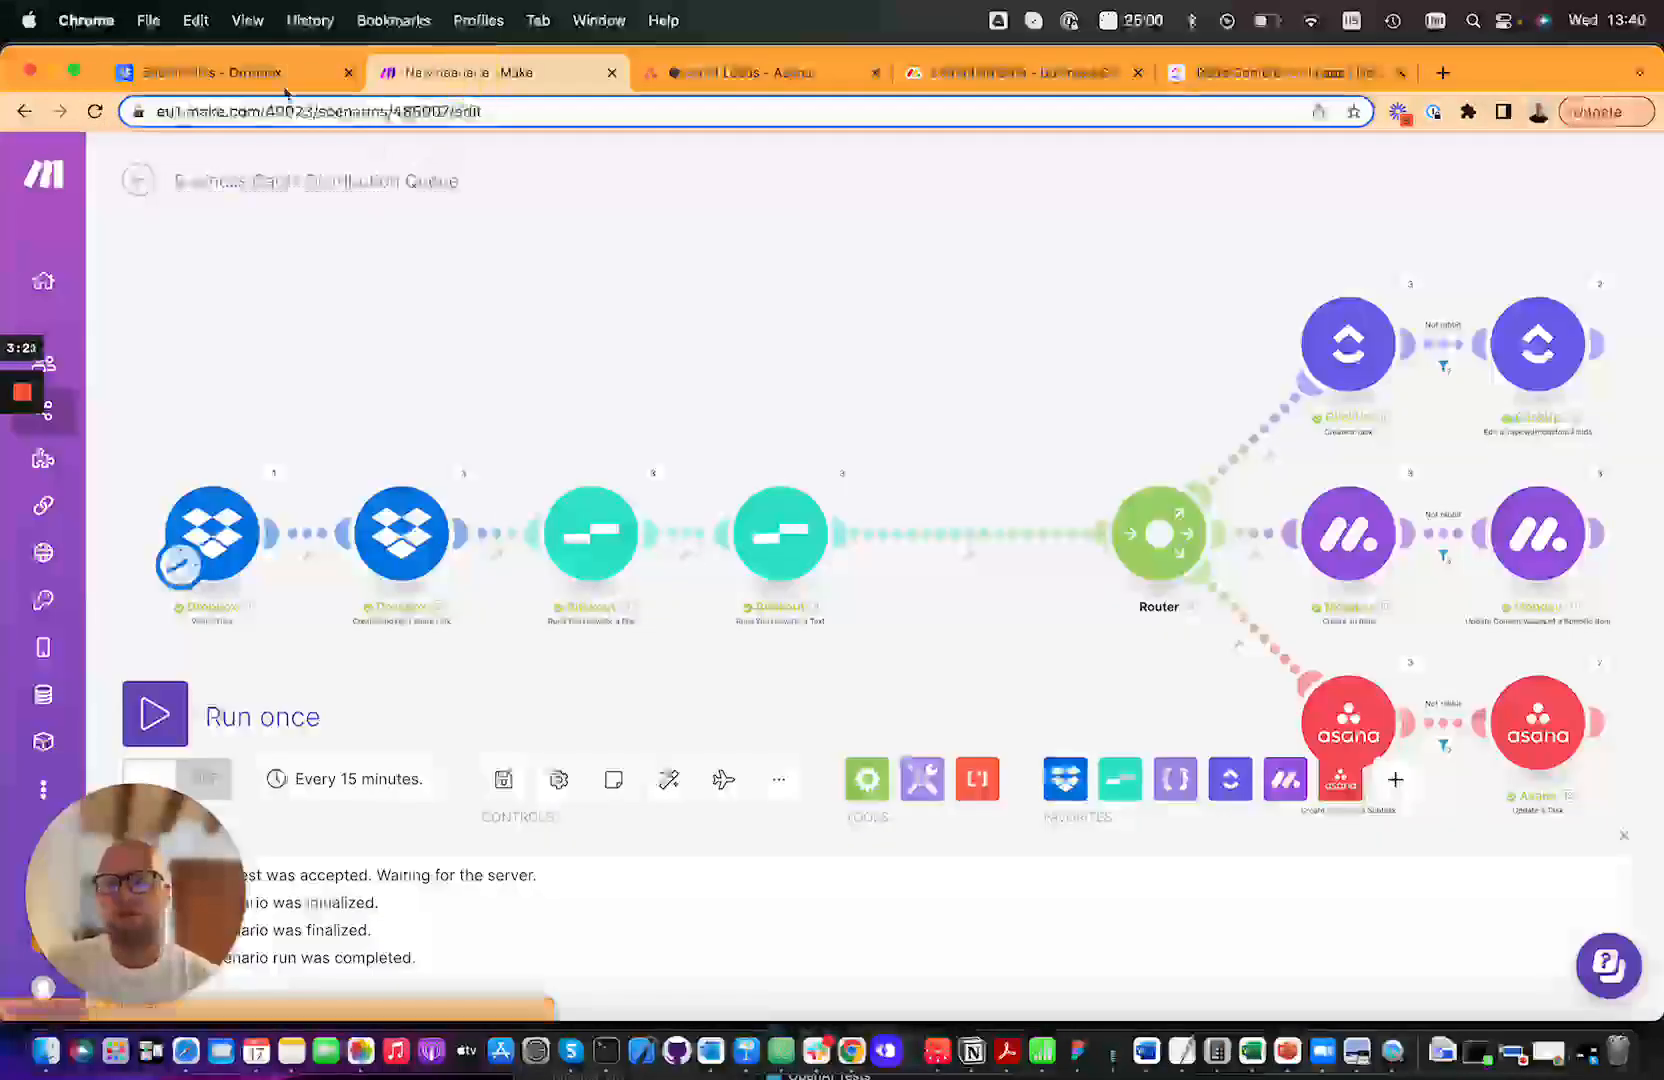
click(233, 72)
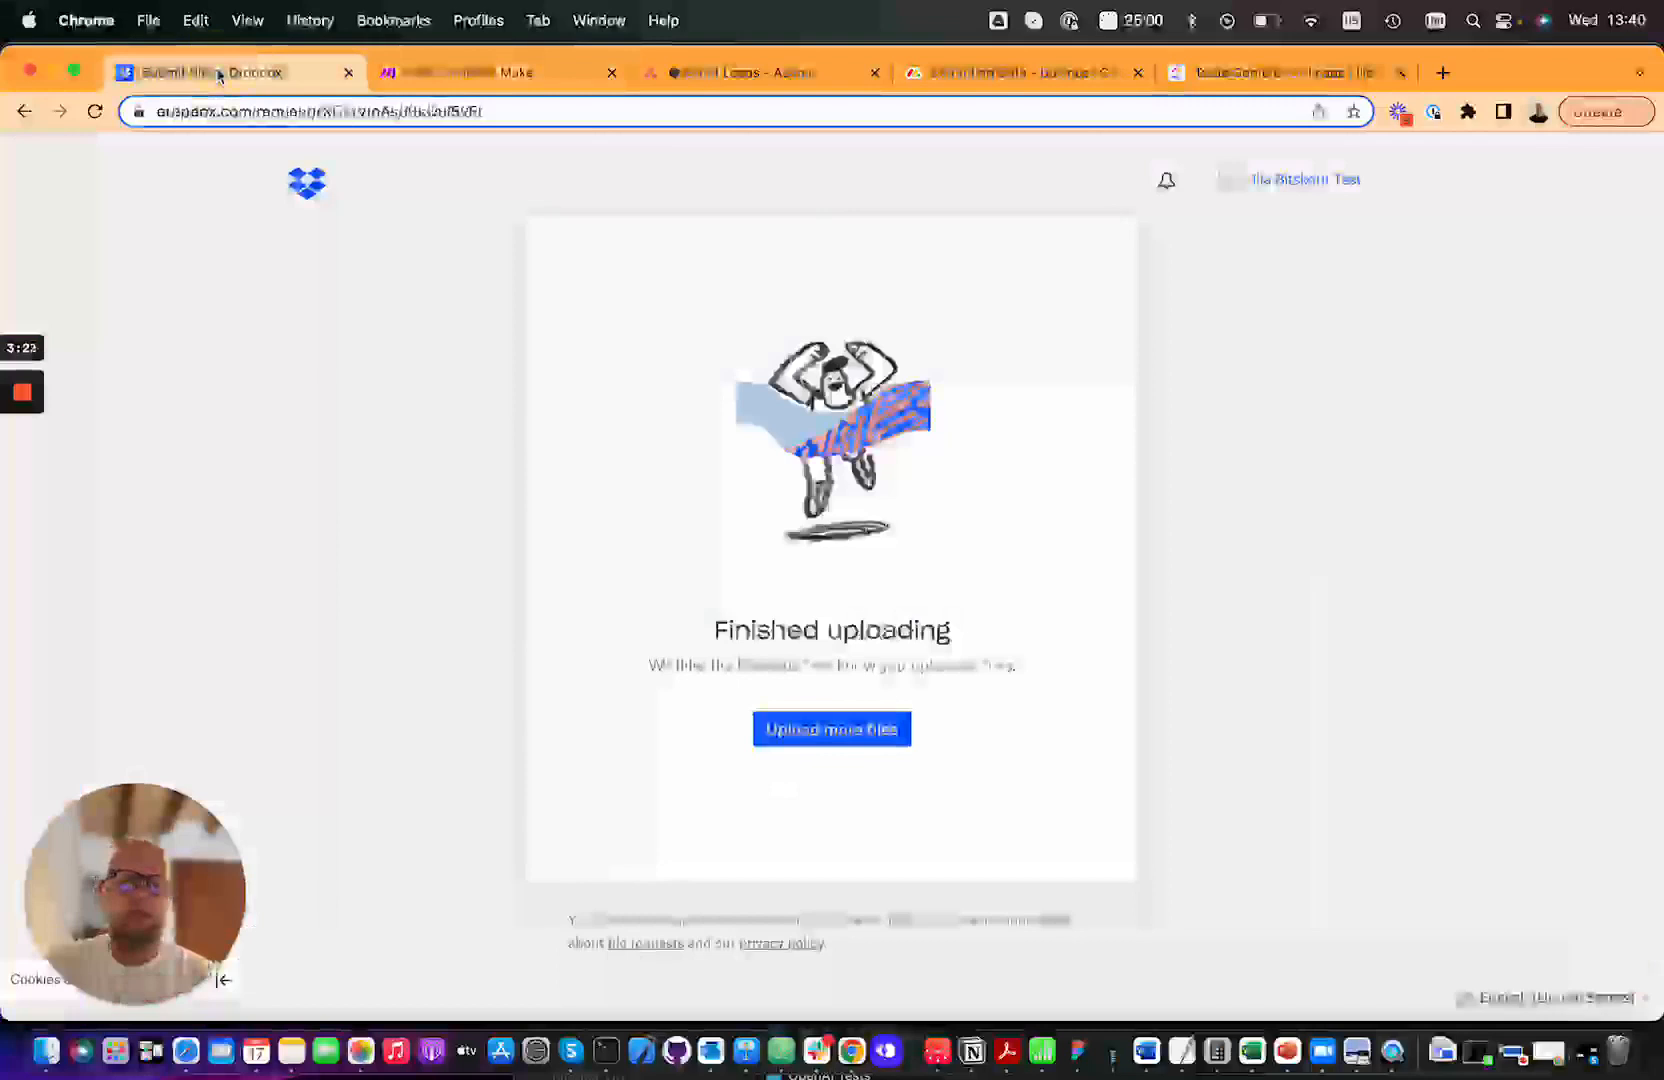